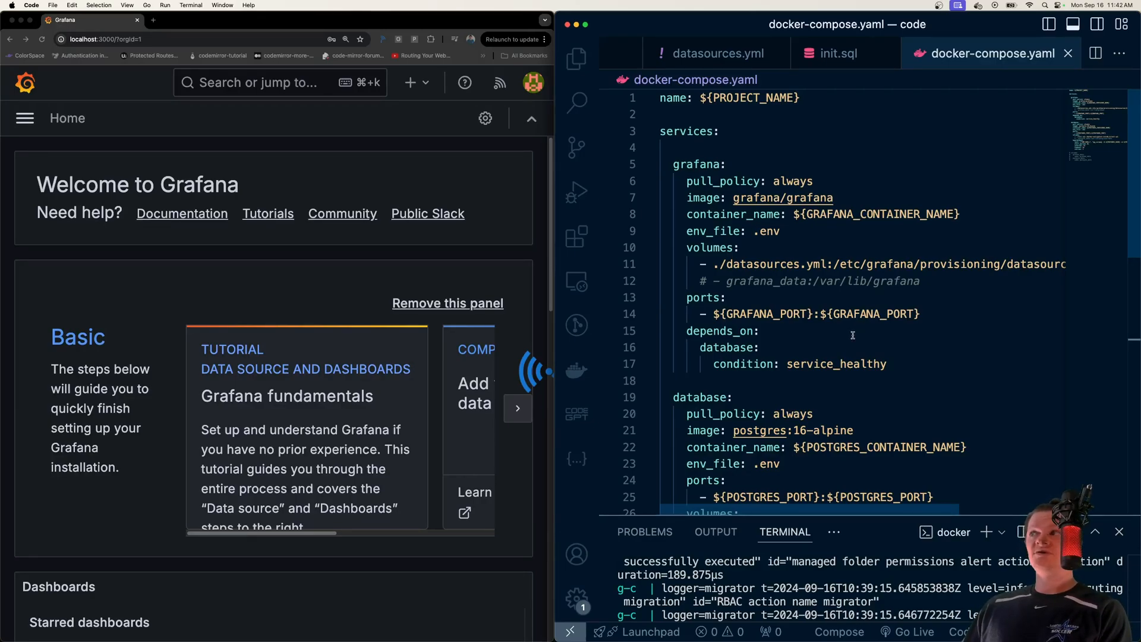
# Check the provisioning file, then open the Postgres data source in Explore.
pyautogui.click(716, 53)
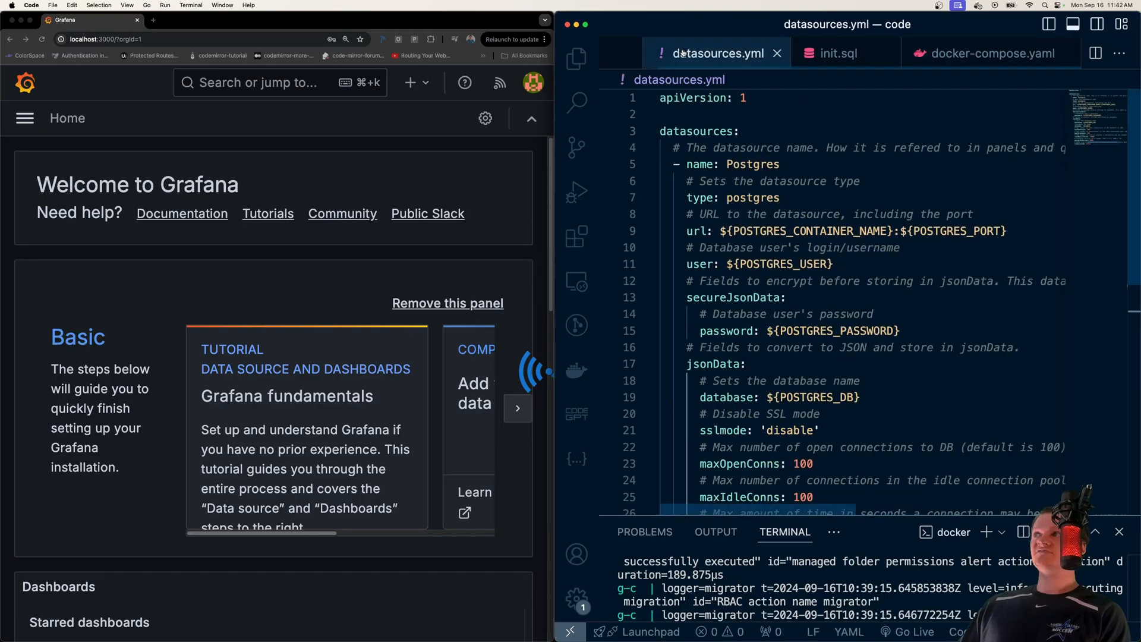
pyautogui.moveTo(373, 141)
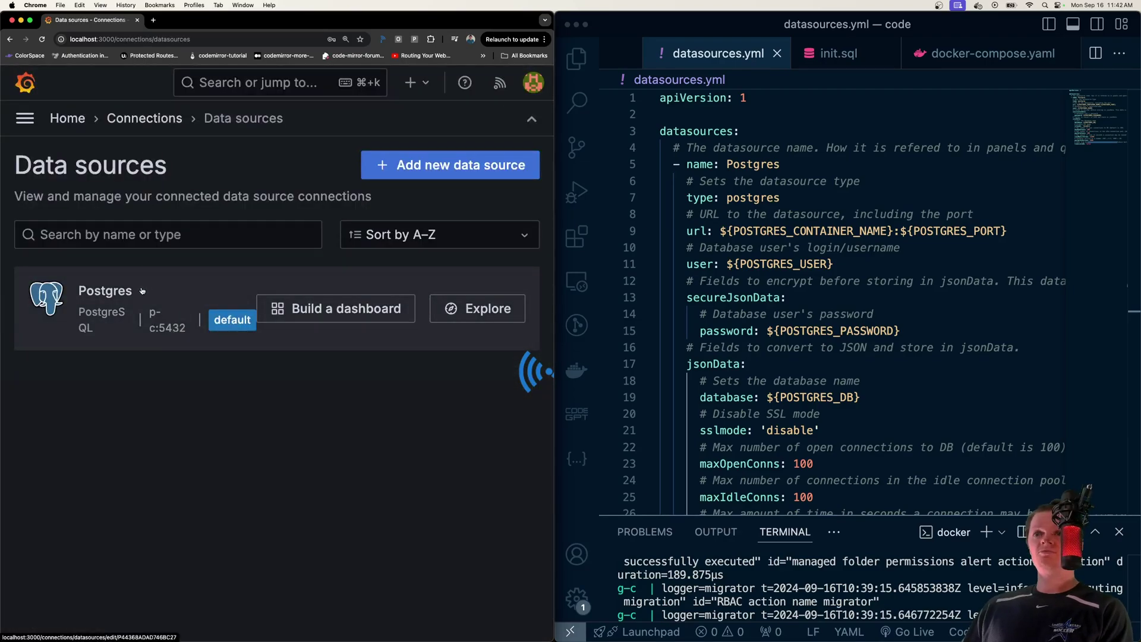
pyautogui.click(105, 291)
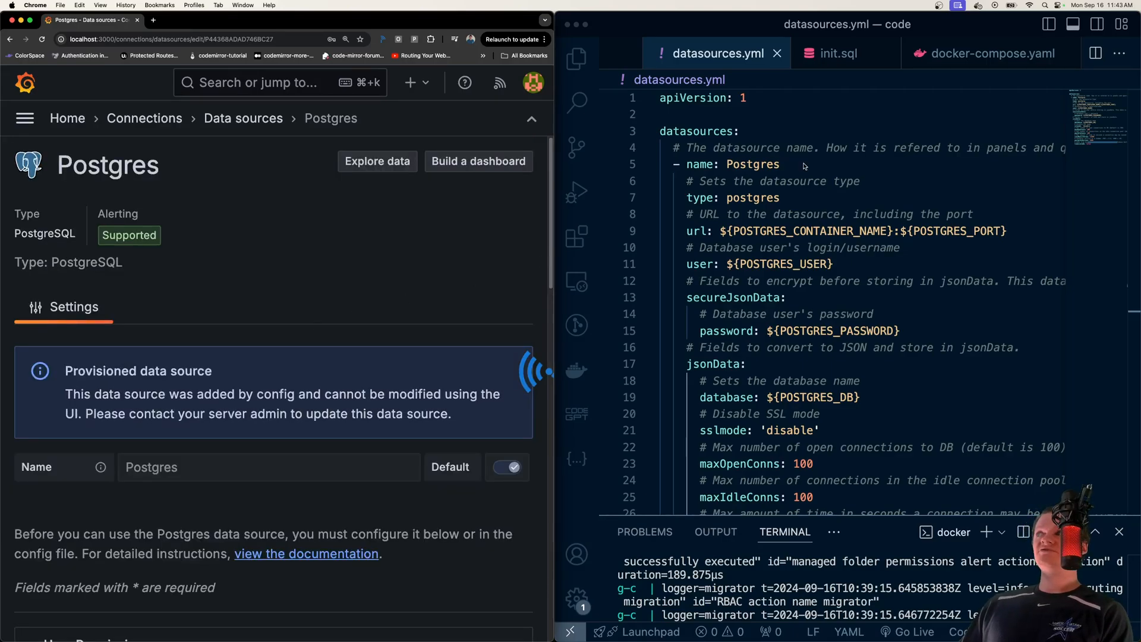
pyautogui.moveTo(402, 169)
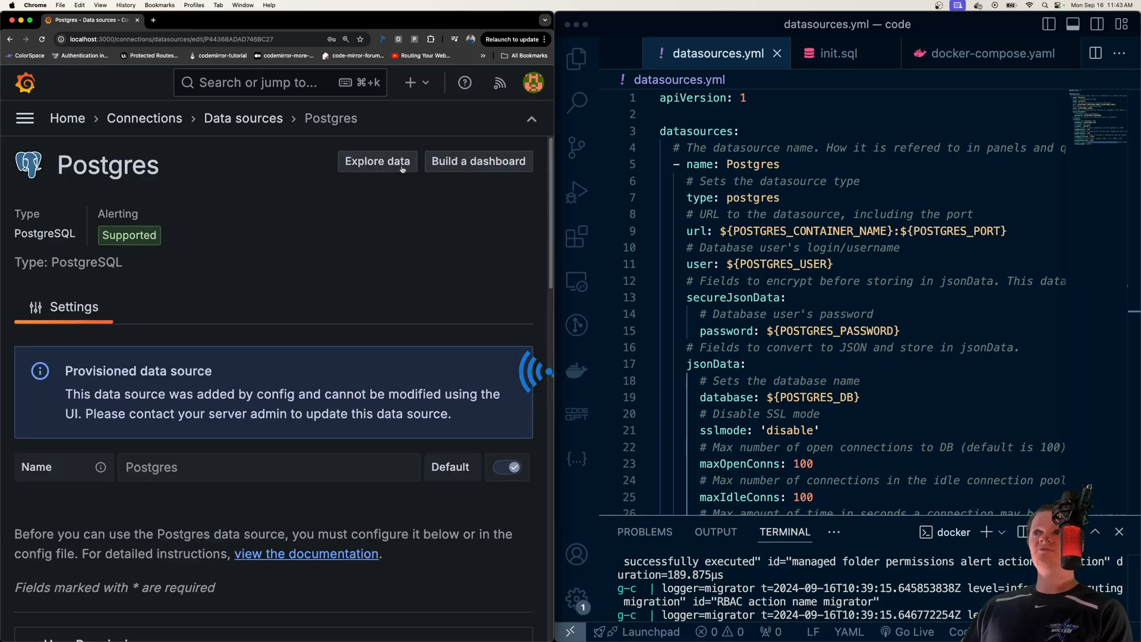
pyautogui.click(376, 161)
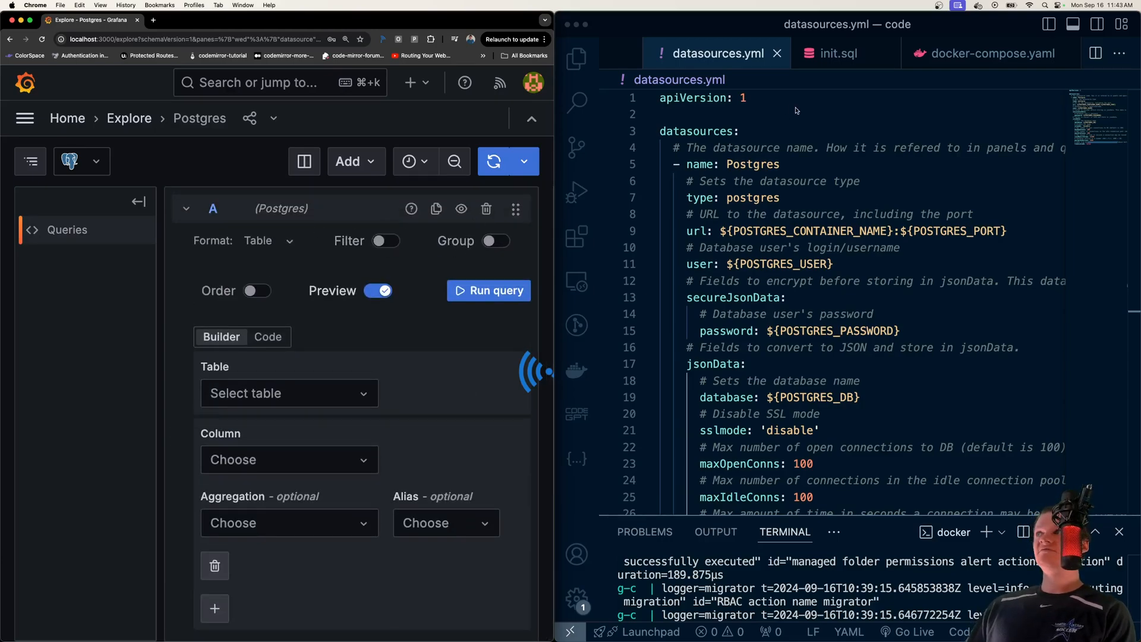
# Run SELECT * FROM extension in Code mode to show the WittCepter row.
pyautogui.click(838, 53)
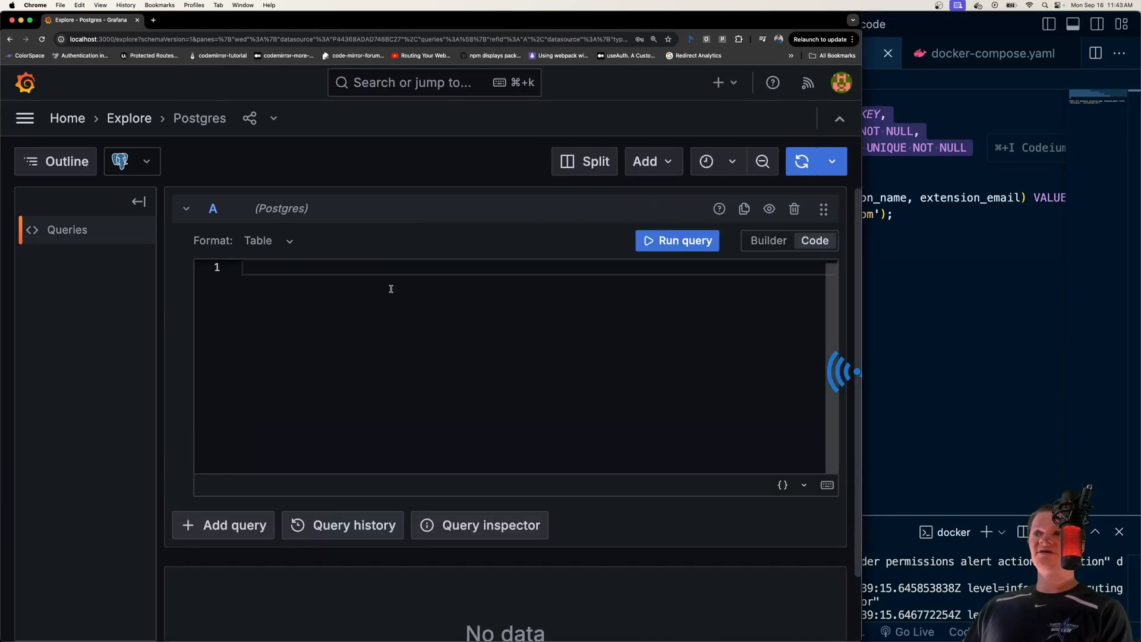
pyautogui.write('se')
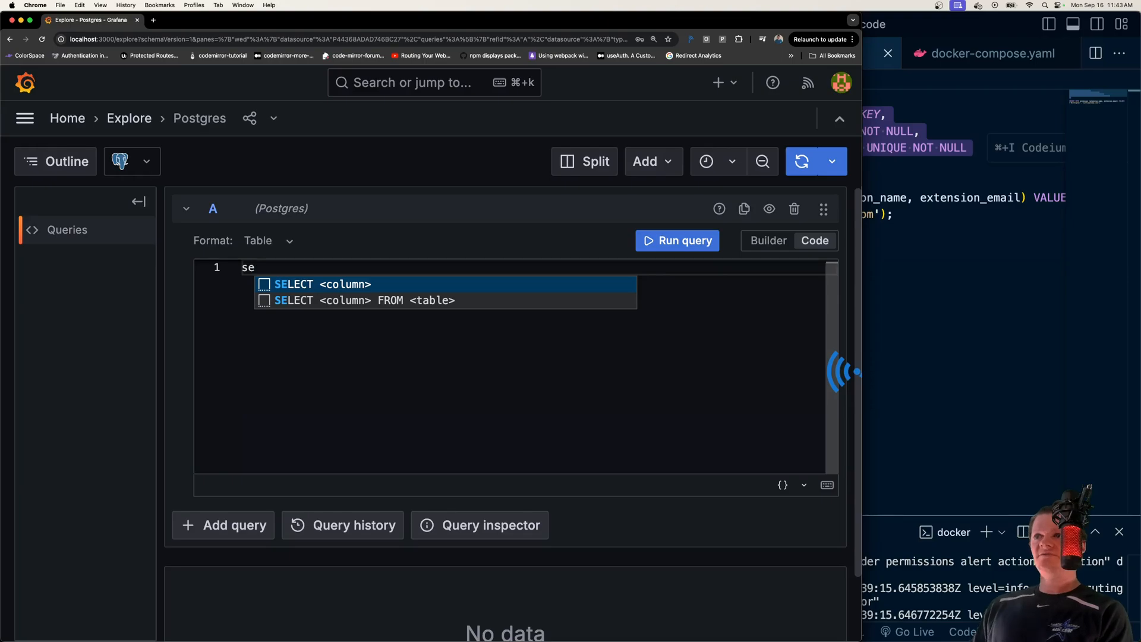
pyautogui.write('SELECT * FROM extension')
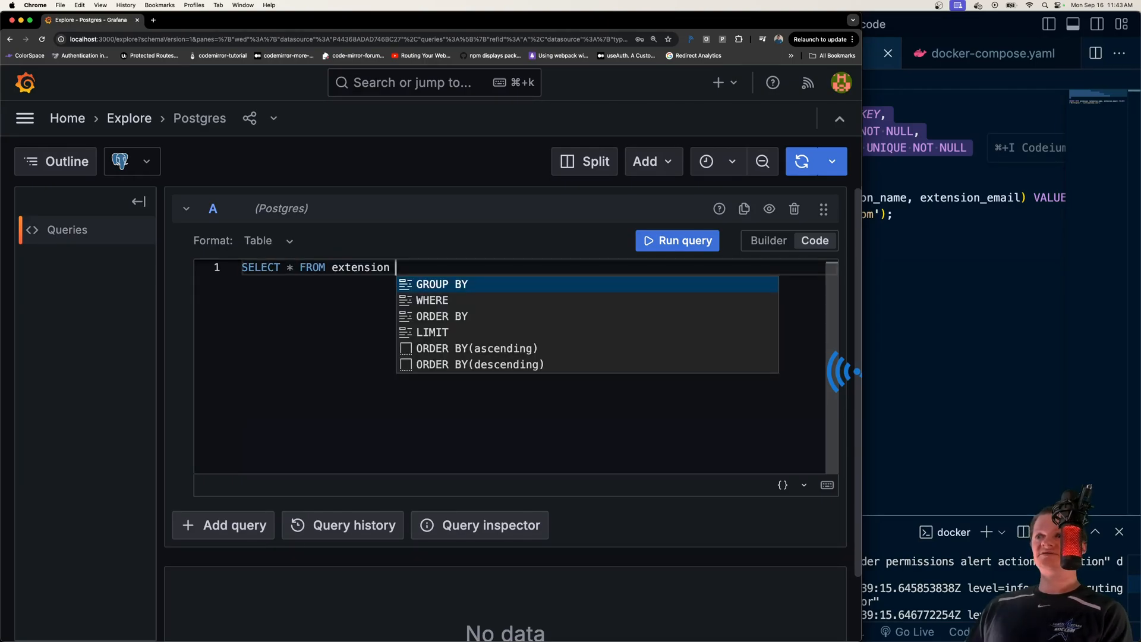
pyautogui.click(676, 240)
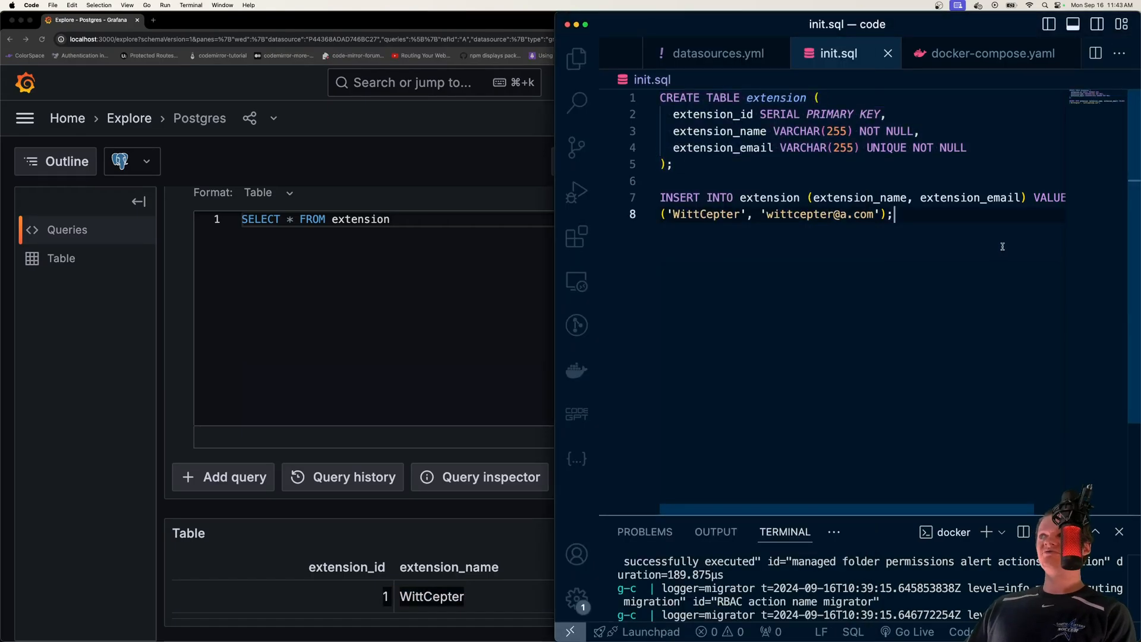
pyautogui.moveTo(731, 323)
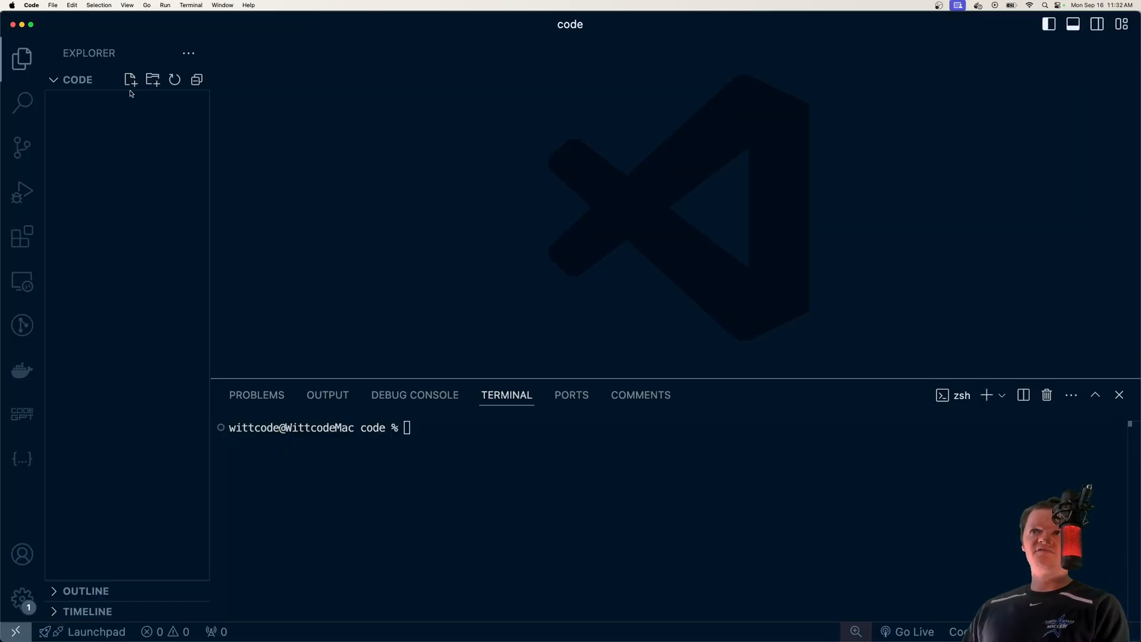
# Create .env with PROJECT_NAME, GRAFANA_* and POSTGRES_* variables, including port 5432.
pyautogui.click(130, 80)
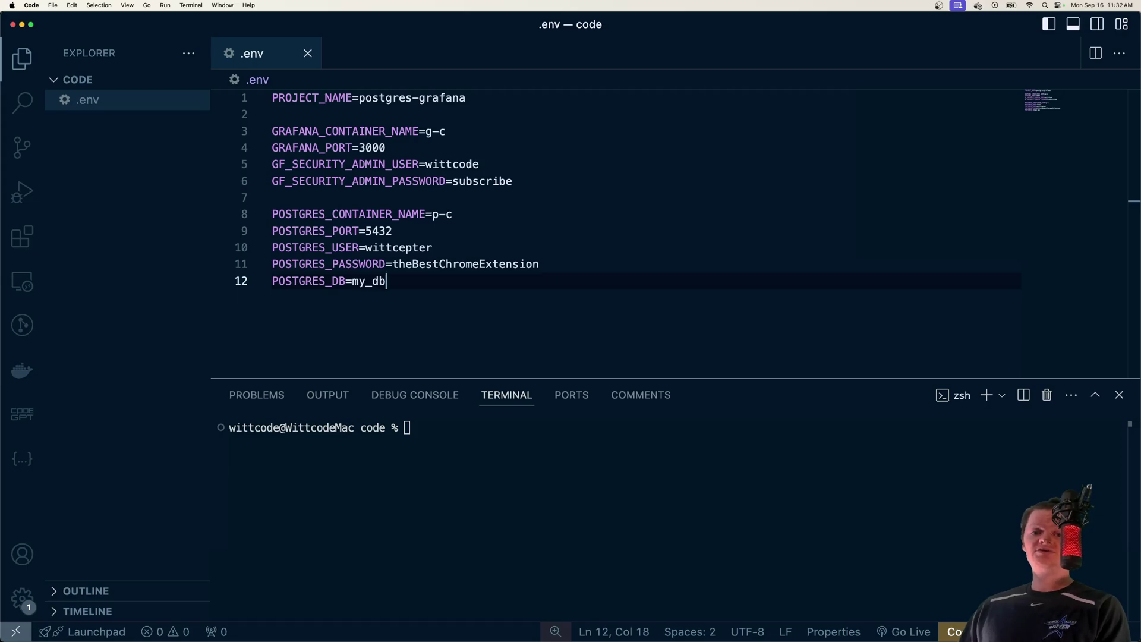
pyautogui.doubleClick(372, 164)
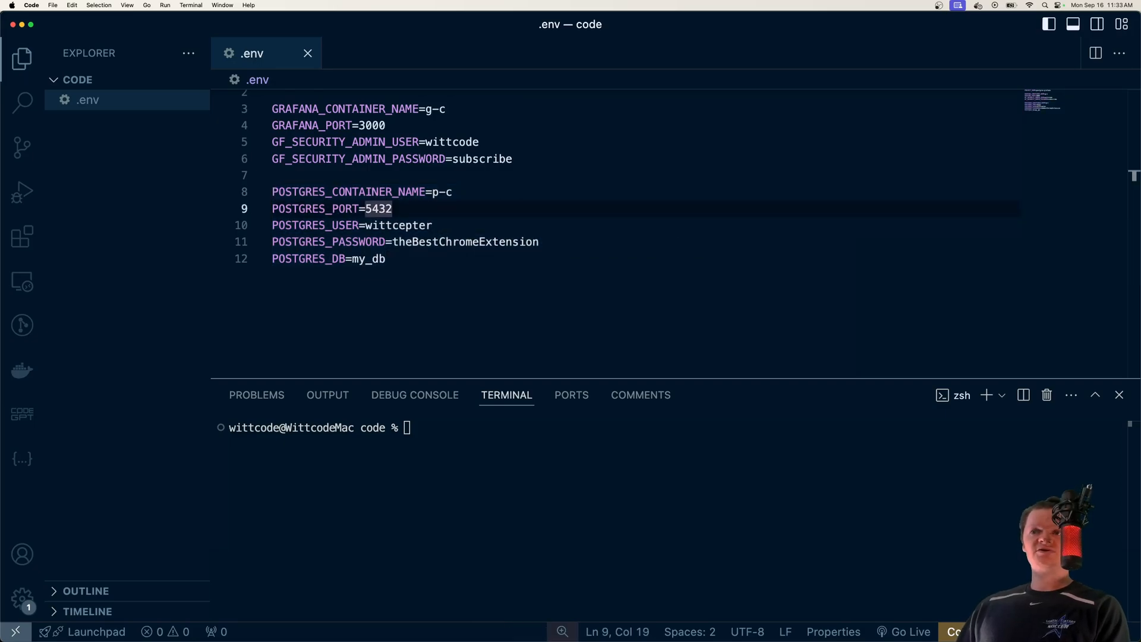
# Add datasources.yml with the Postgres config and compare its url against .env.
pyautogui.click(130, 79)
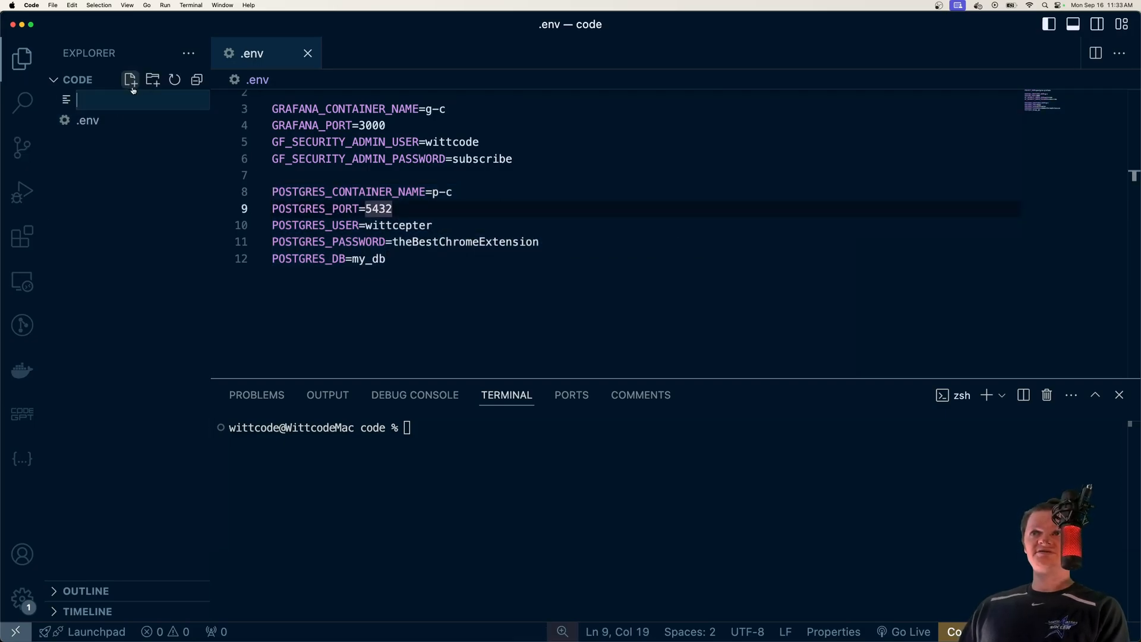
pyautogui.write('datasources.yml')
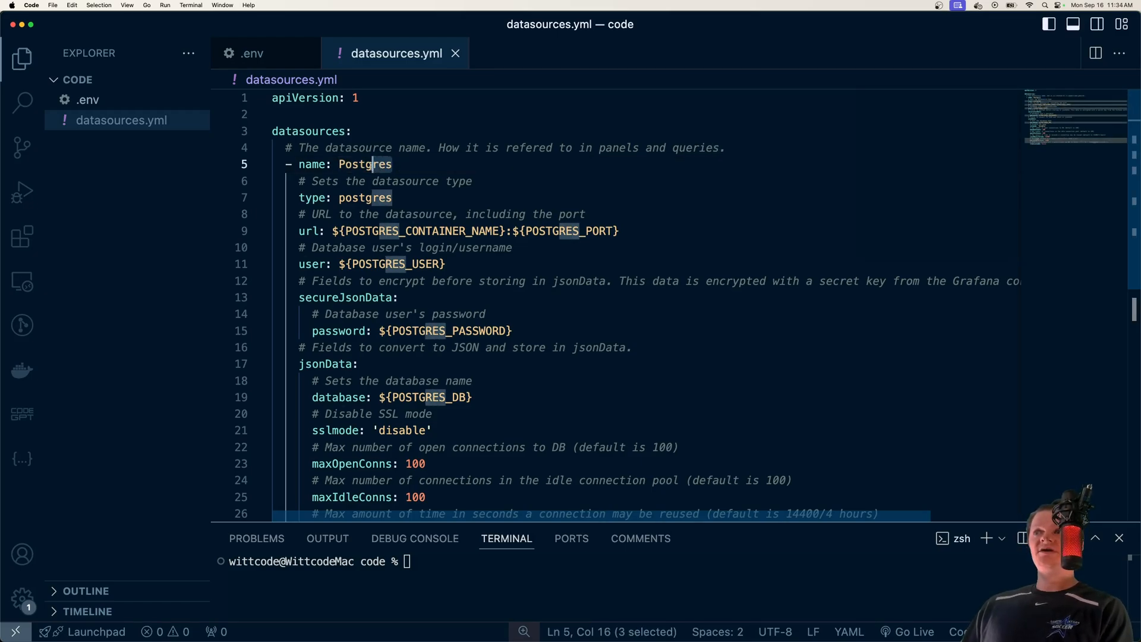
pyautogui.doubleClick(365, 197)
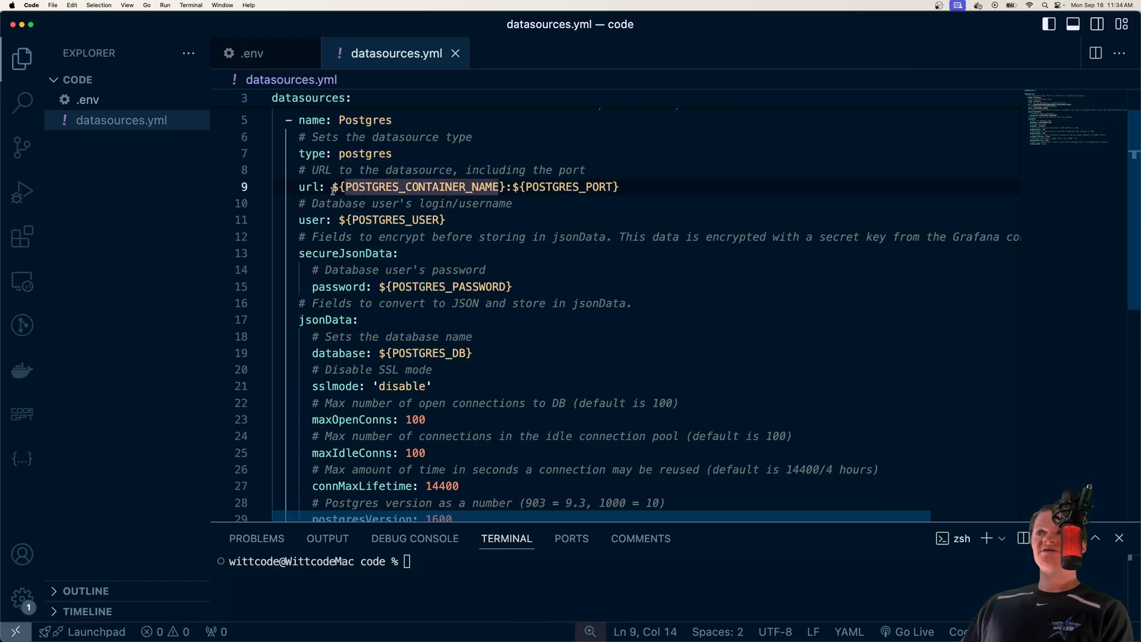
pyautogui.moveTo(333, 186); pyautogui.dragTo(568, 186)
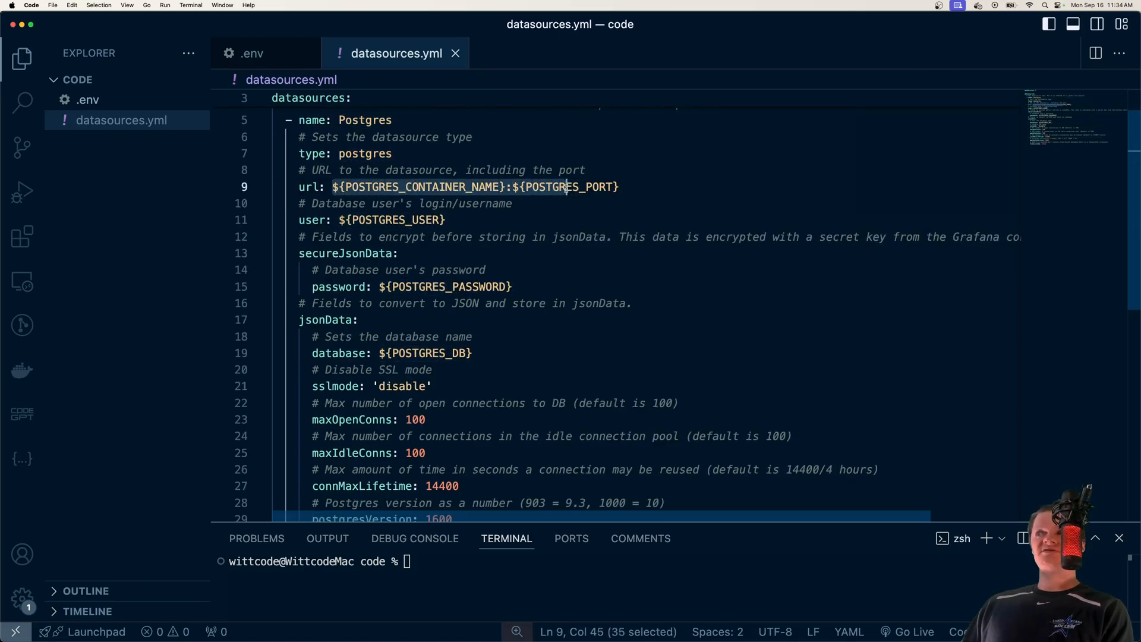
pyautogui.click(258, 53)
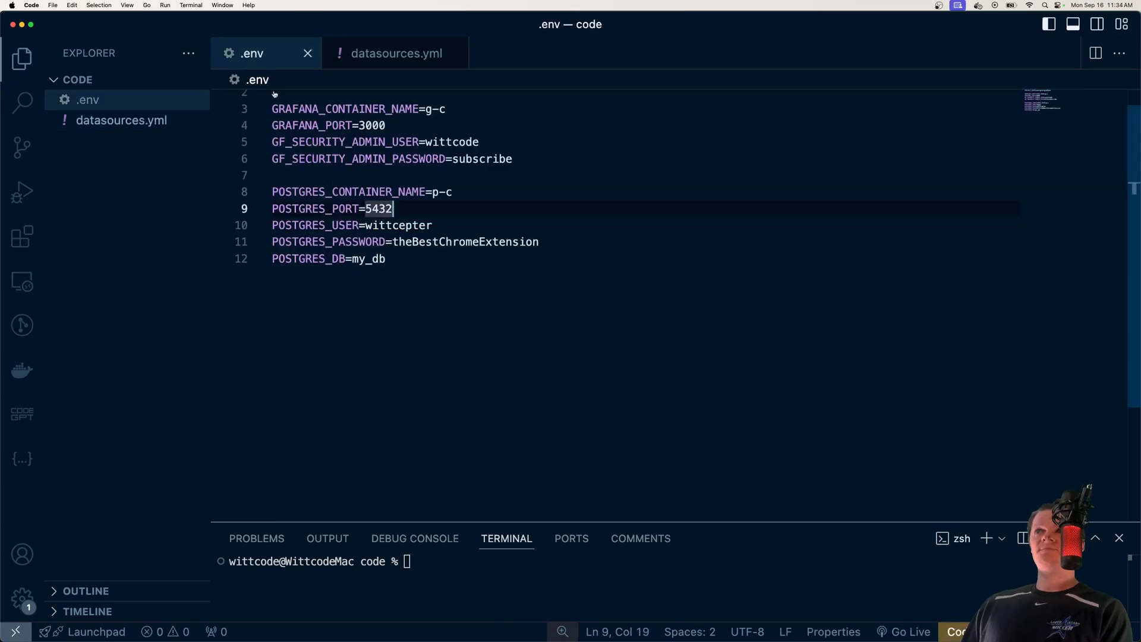
# Review datasources.yml's jsonData block, down to postgresVersion 1600 and timescaledb false.
pyautogui.click(396, 52)
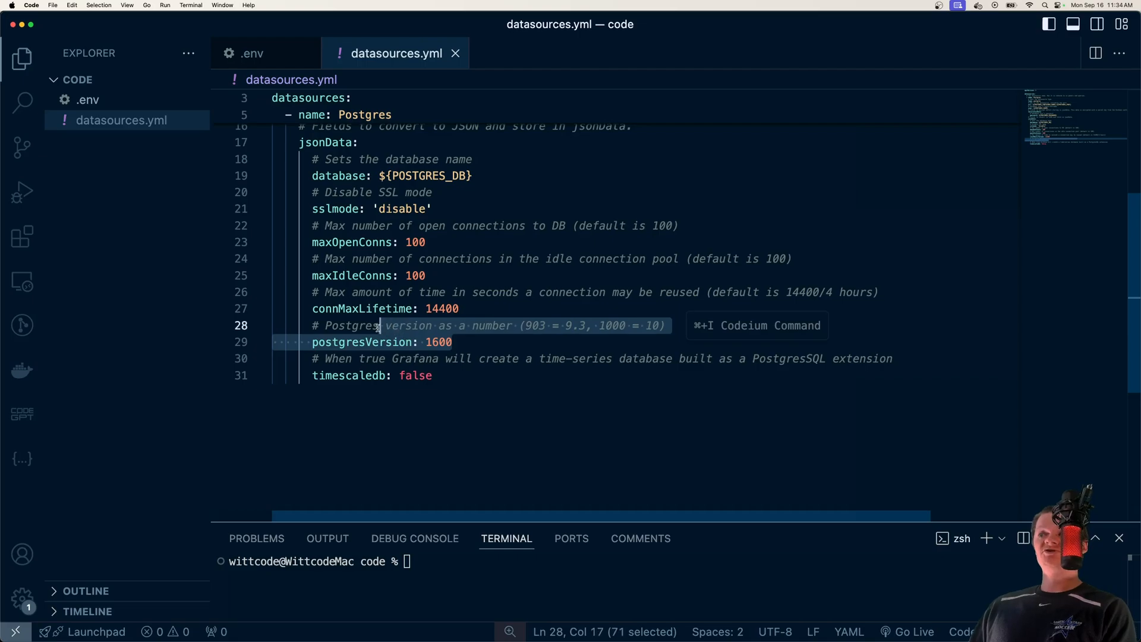
pyautogui.doubleClick(408, 326)
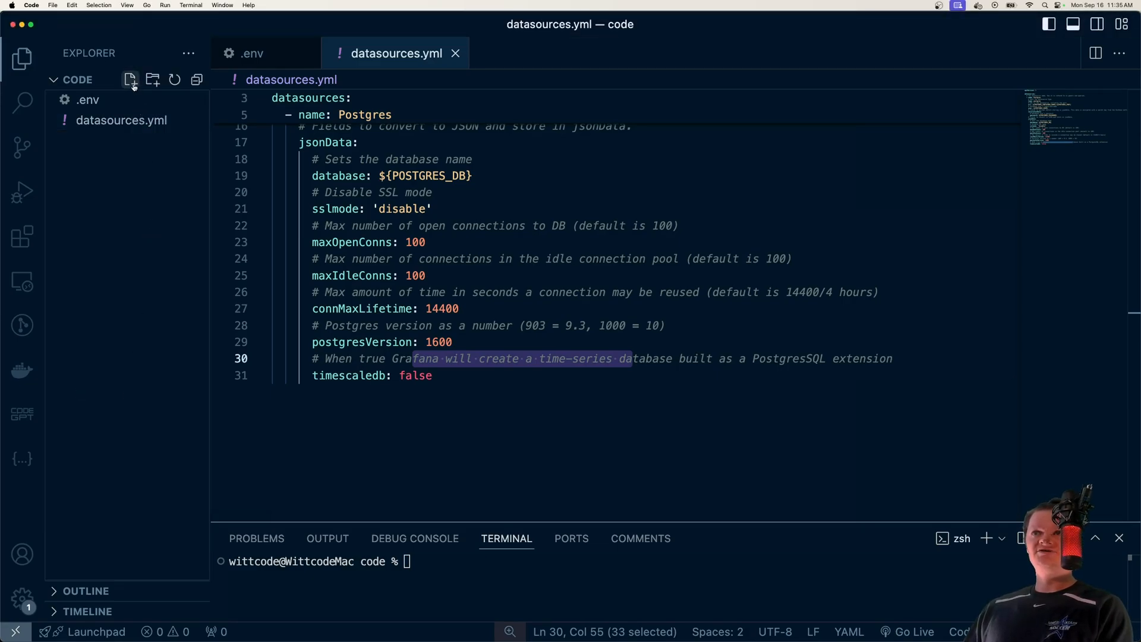
# Write init.sql creating the extension table and inserting WittCepter, checking .env's database name.
pyautogui.click(130, 79)
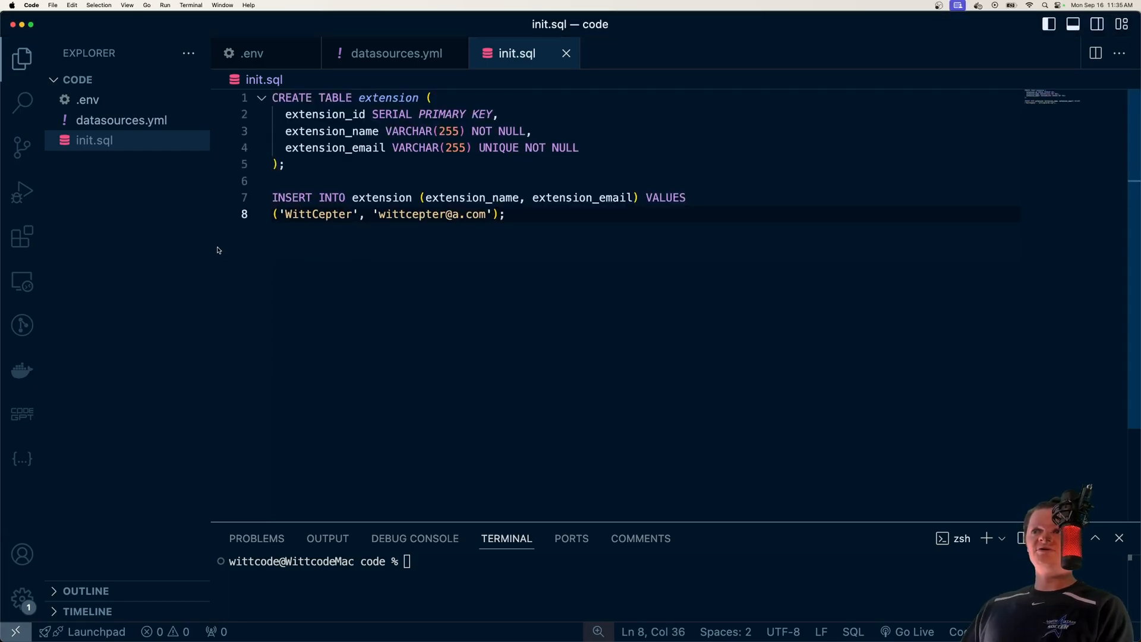
pyautogui.click(358, 181)
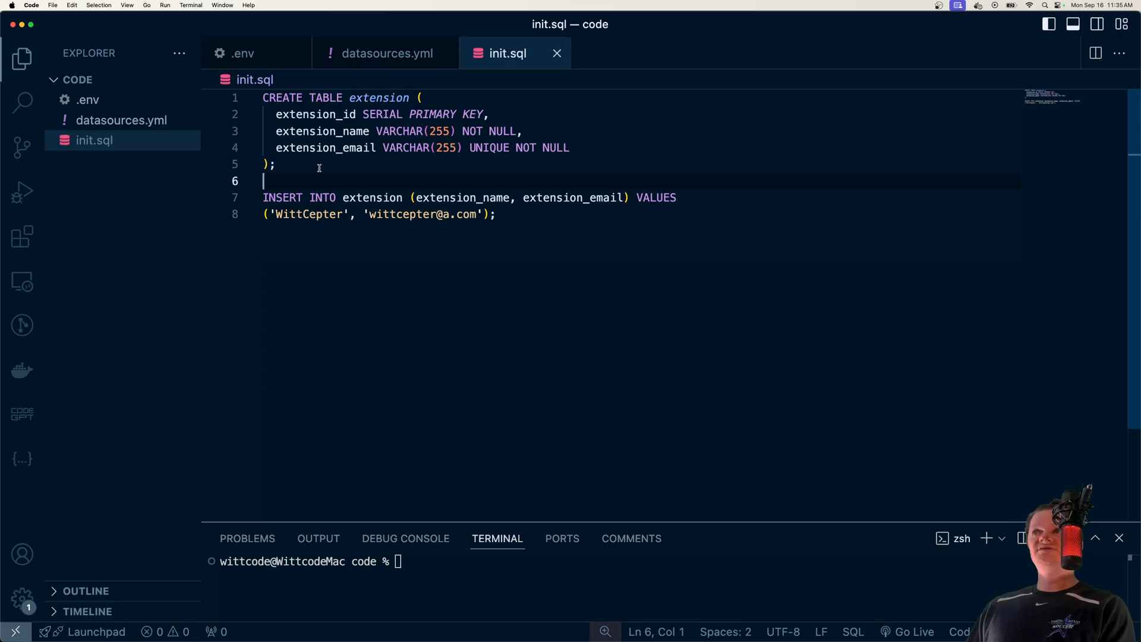
pyautogui.moveTo(275, 113); pyautogui.dragTo(275, 164)
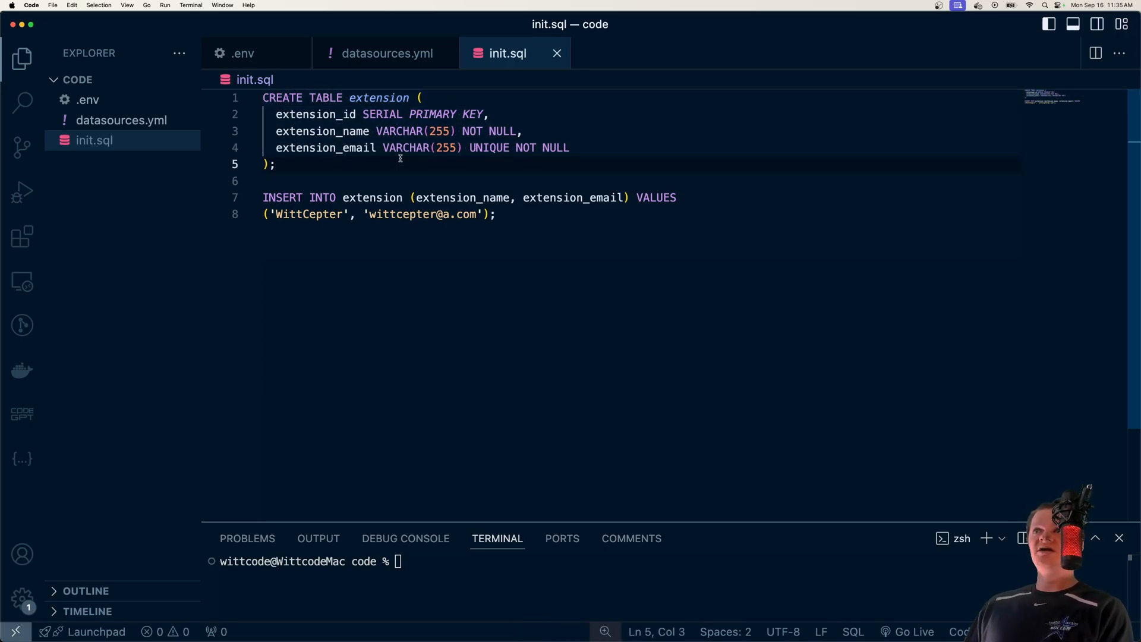
pyautogui.click(243, 53)
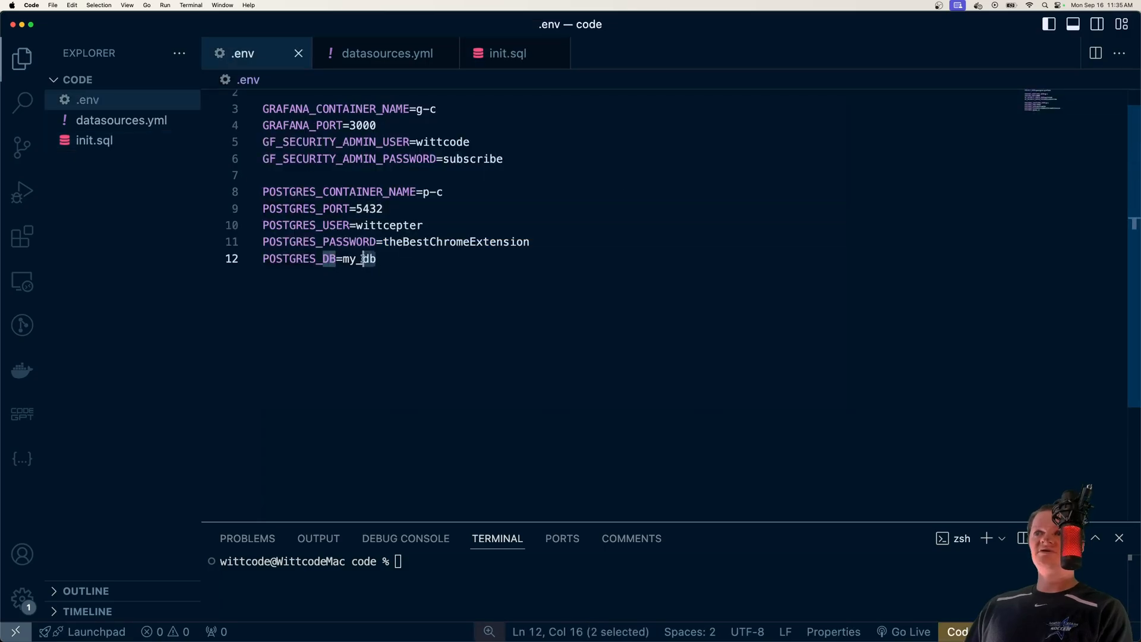
pyautogui.click(504, 53)
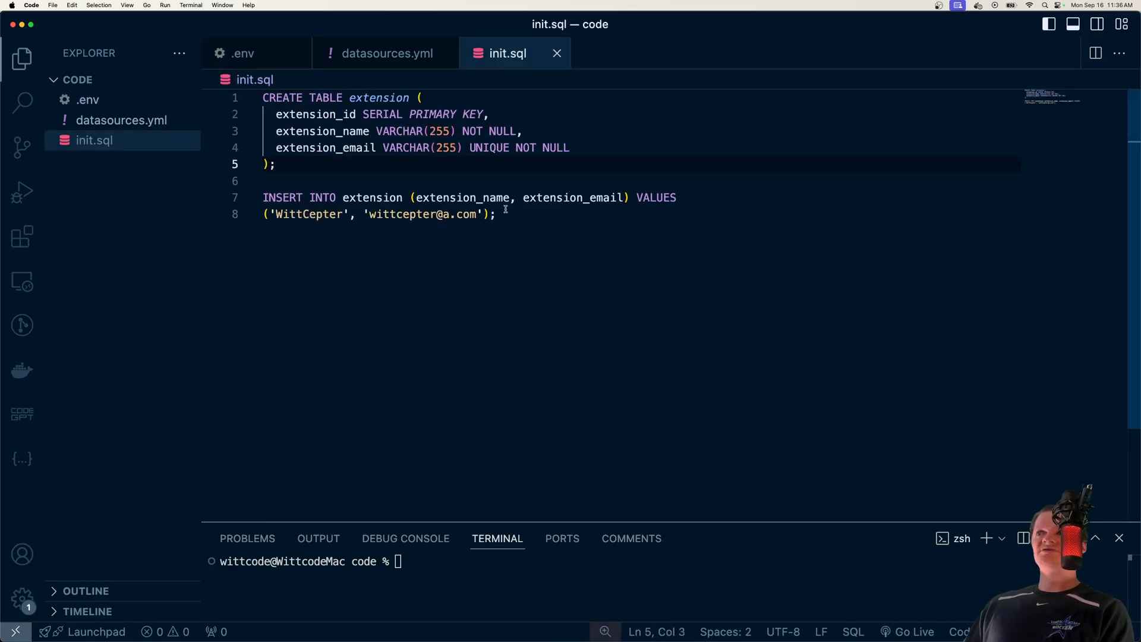
pyautogui.moveTo(262, 197); pyautogui.dragTo(495, 214)
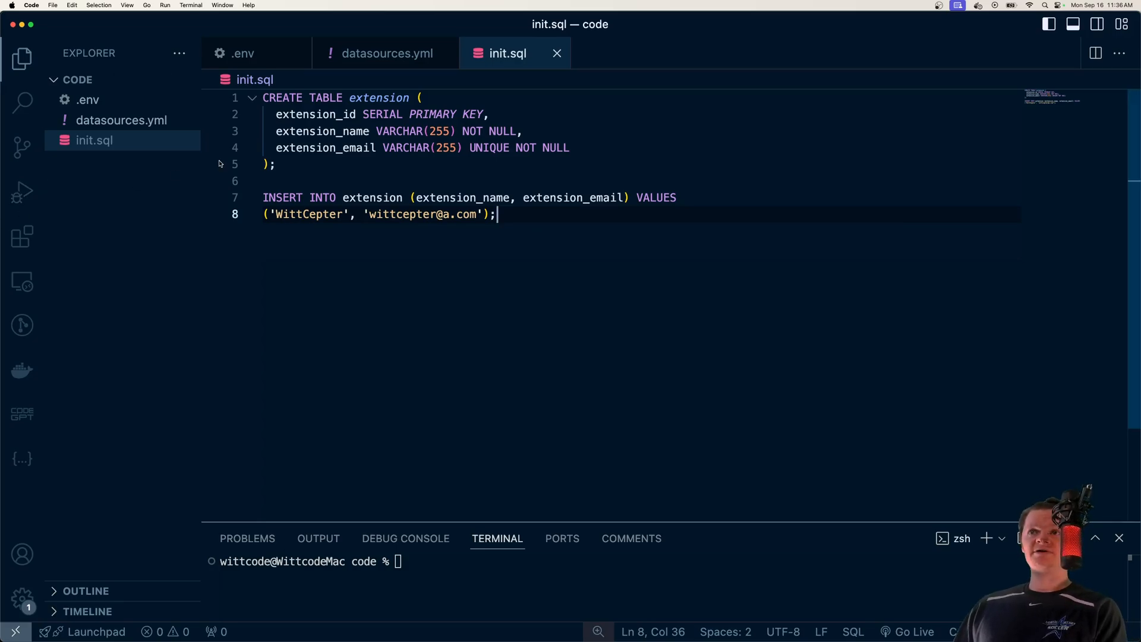
pyautogui.write('docker')
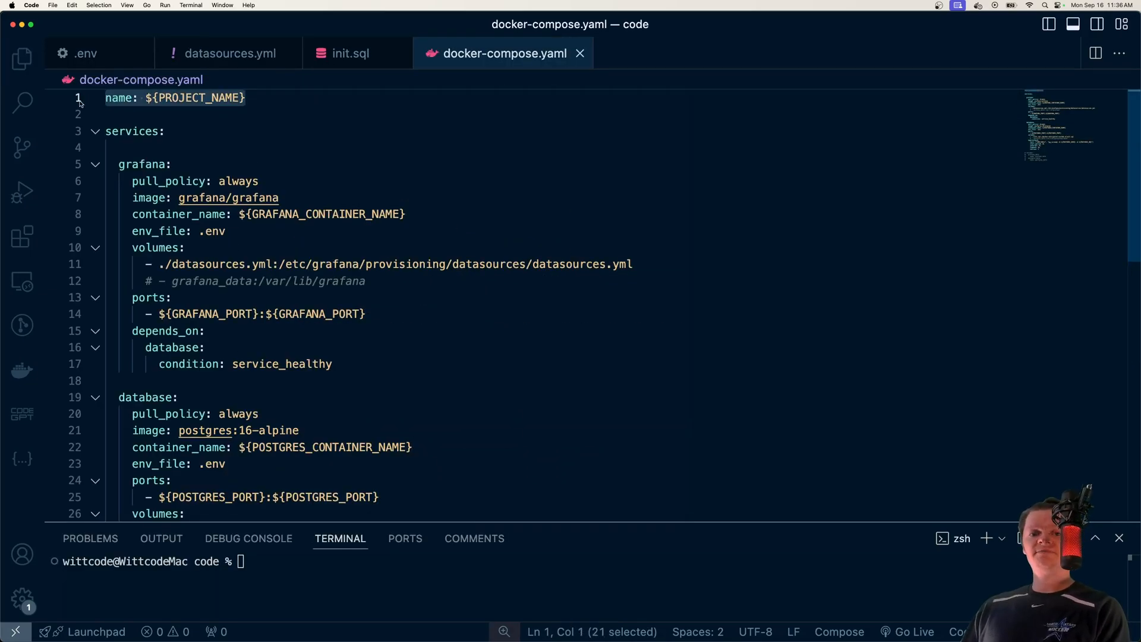
pyautogui.click(81, 54)
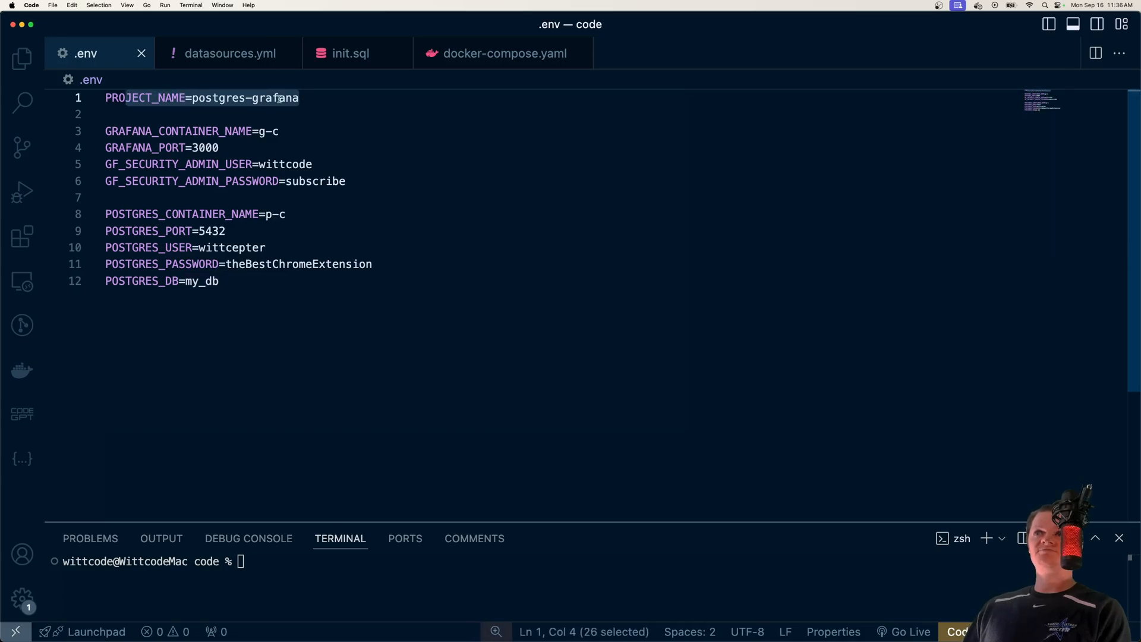
pyautogui.click(502, 53)
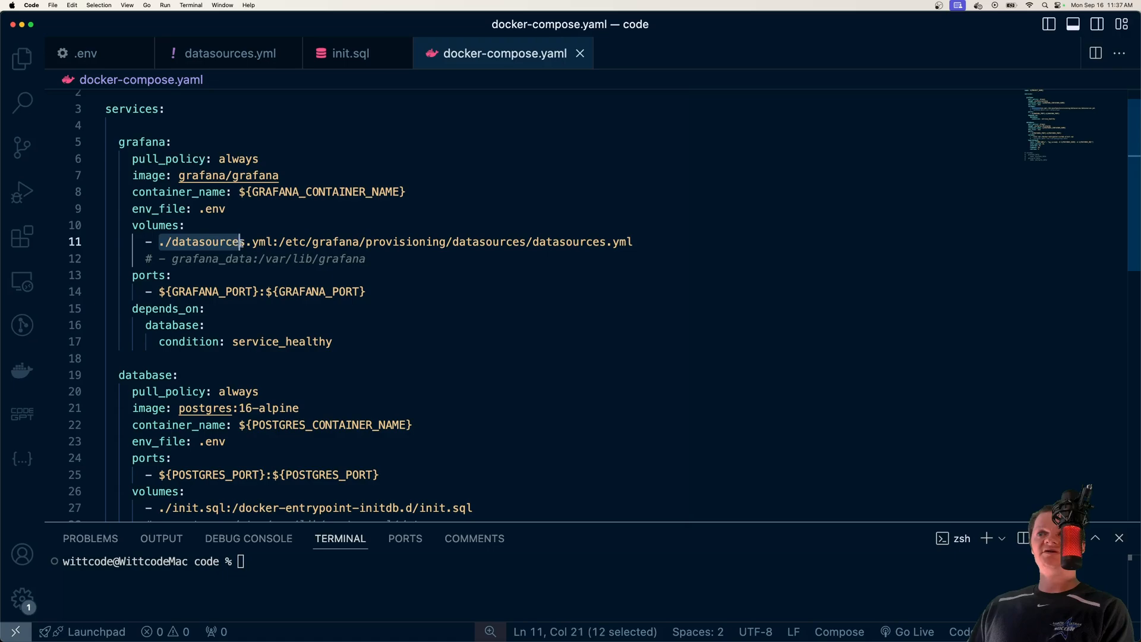
pyautogui.click(229, 53)
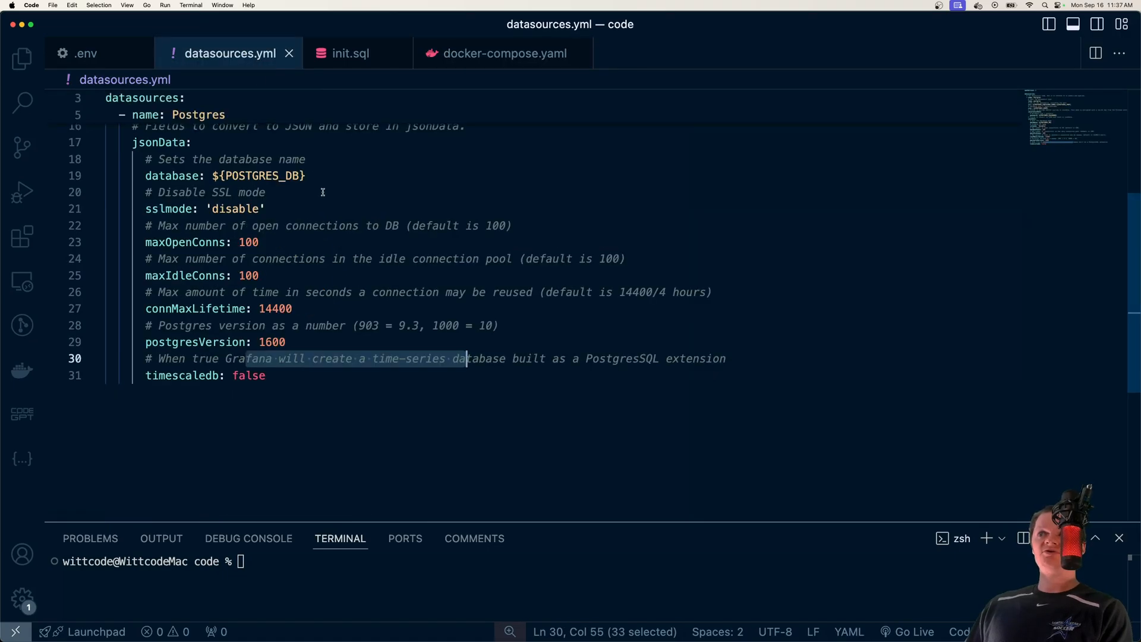
pyautogui.click(503, 53)
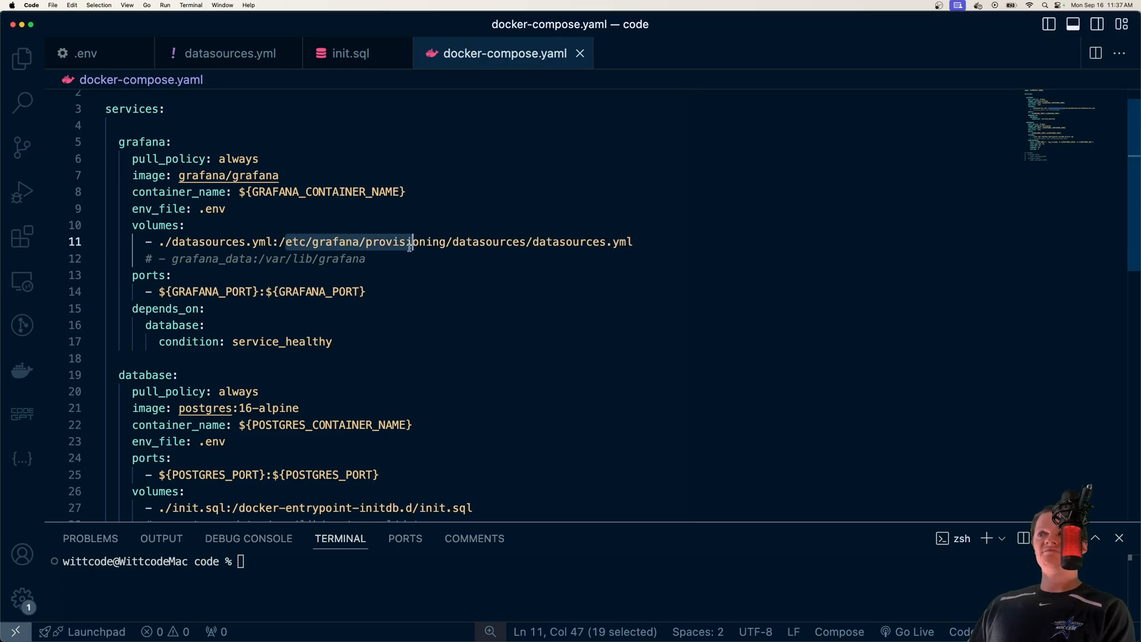
pyautogui.moveTo(410, 242); pyautogui.dragTo(633, 242)
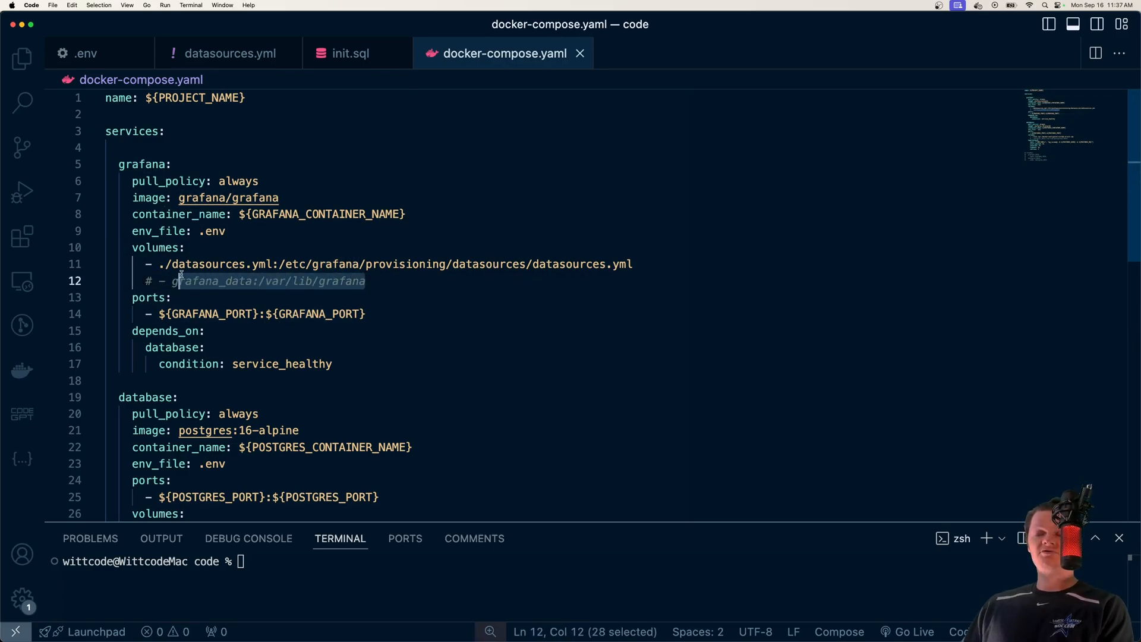
pyautogui.moveTo(228, 254)
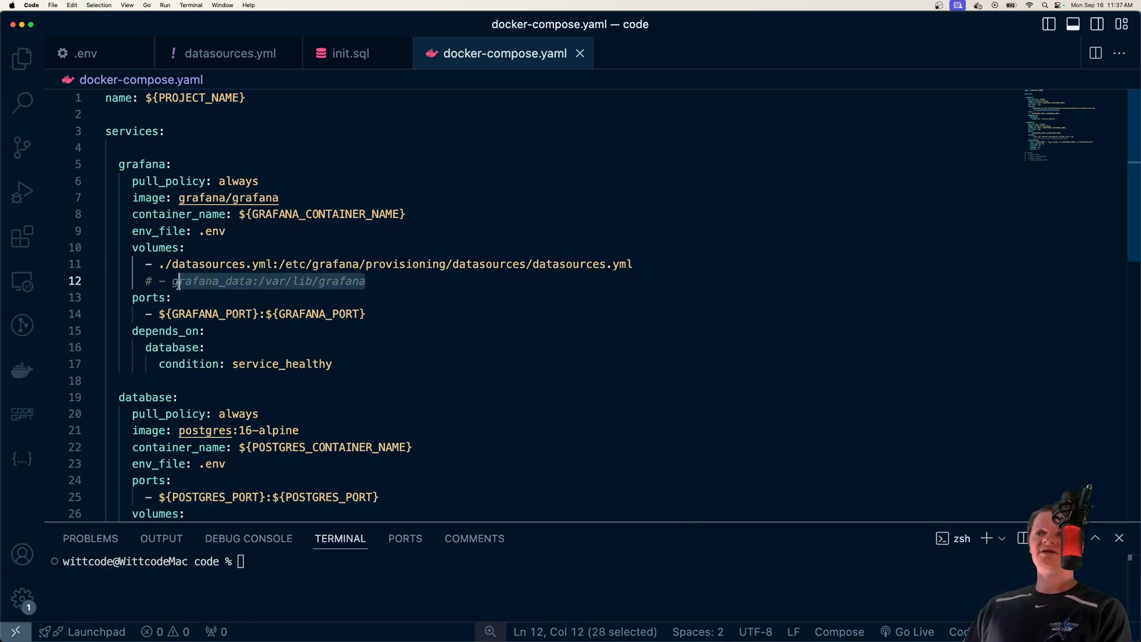
pyautogui.click(374, 281)
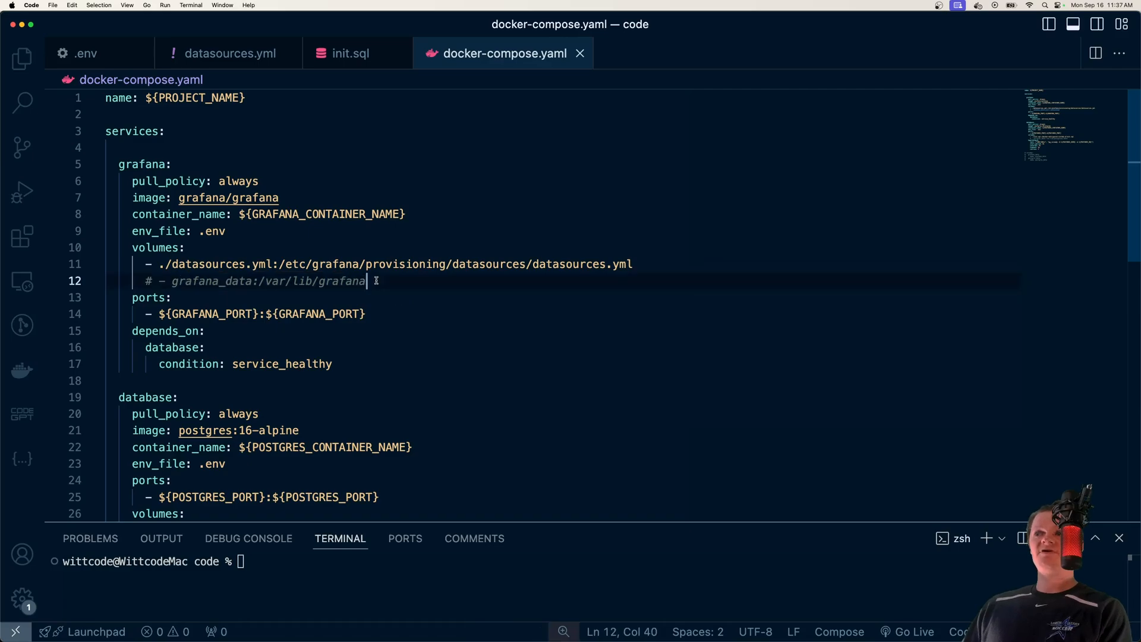
pyautogui.doubleClick(339, 281)
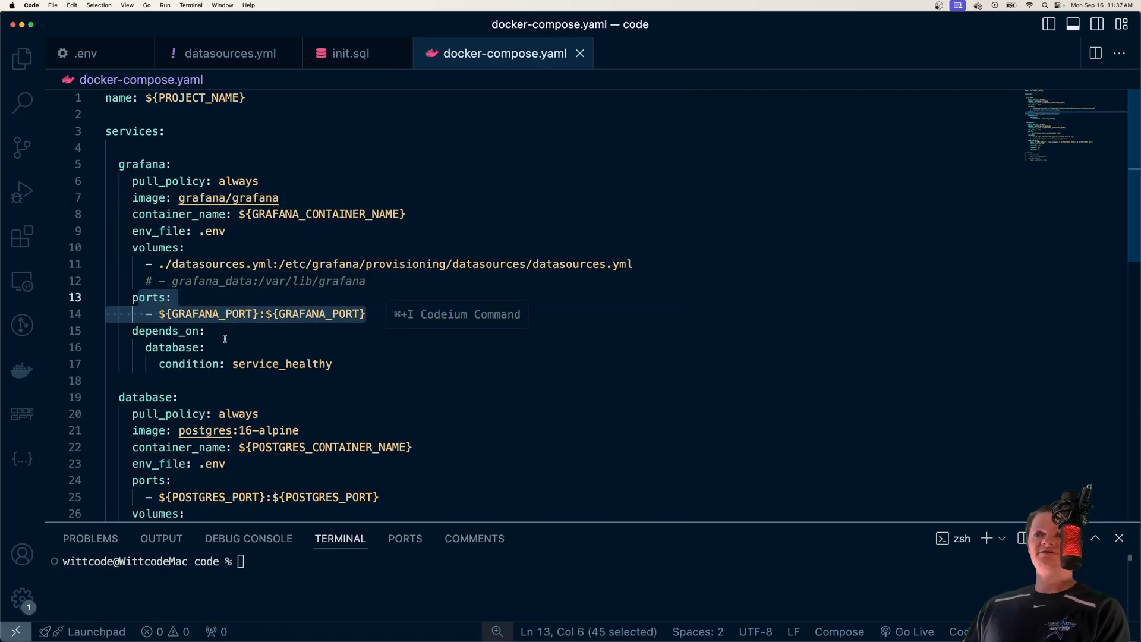
pyautogui.click(334, 364)
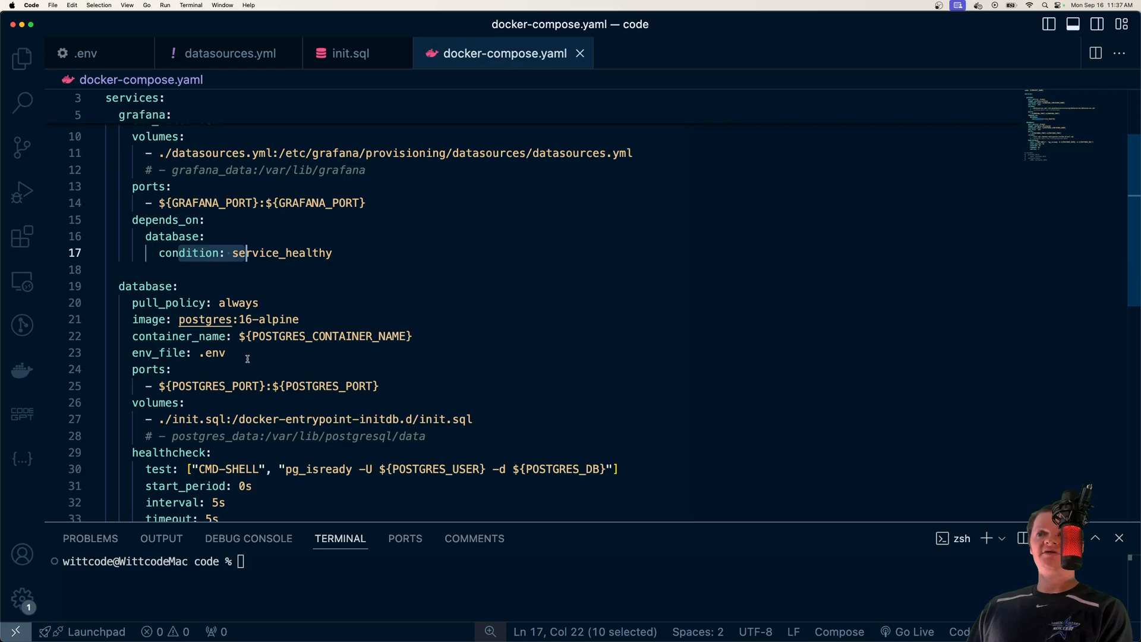
pyautogui.scroll(-3)
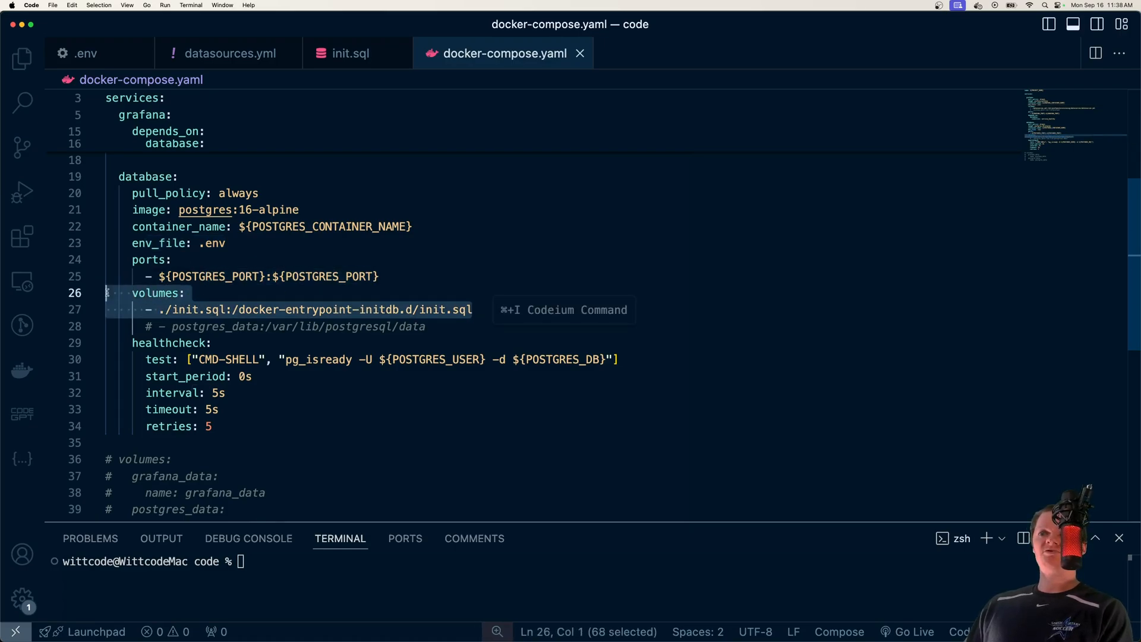
pyautogui.moveTo(235, 296)
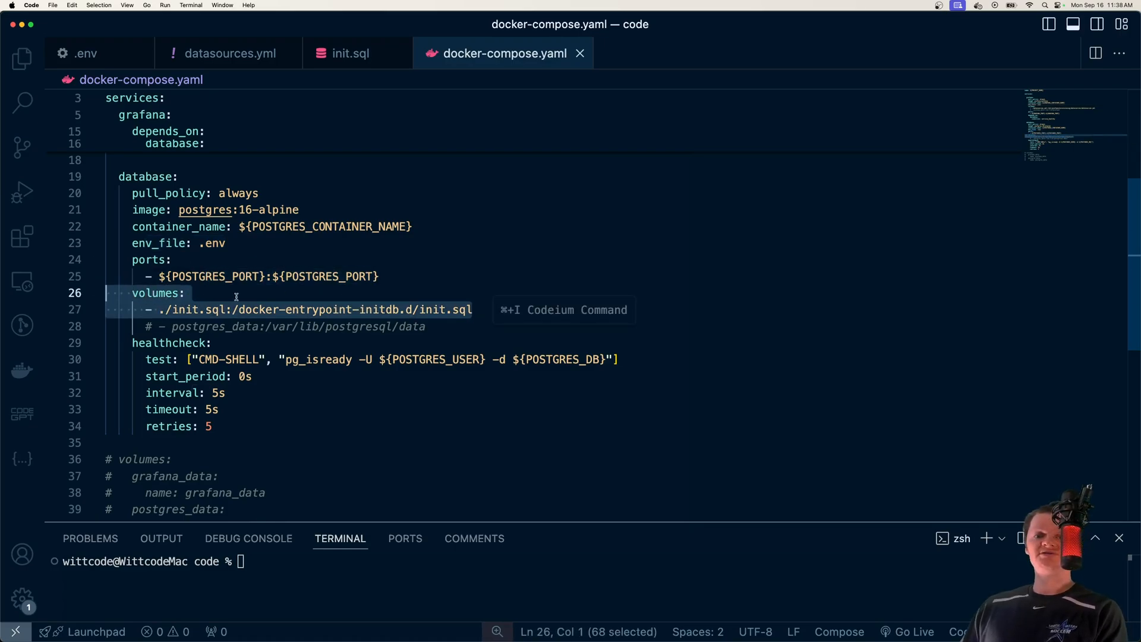
pyautogui.click(190, 293)
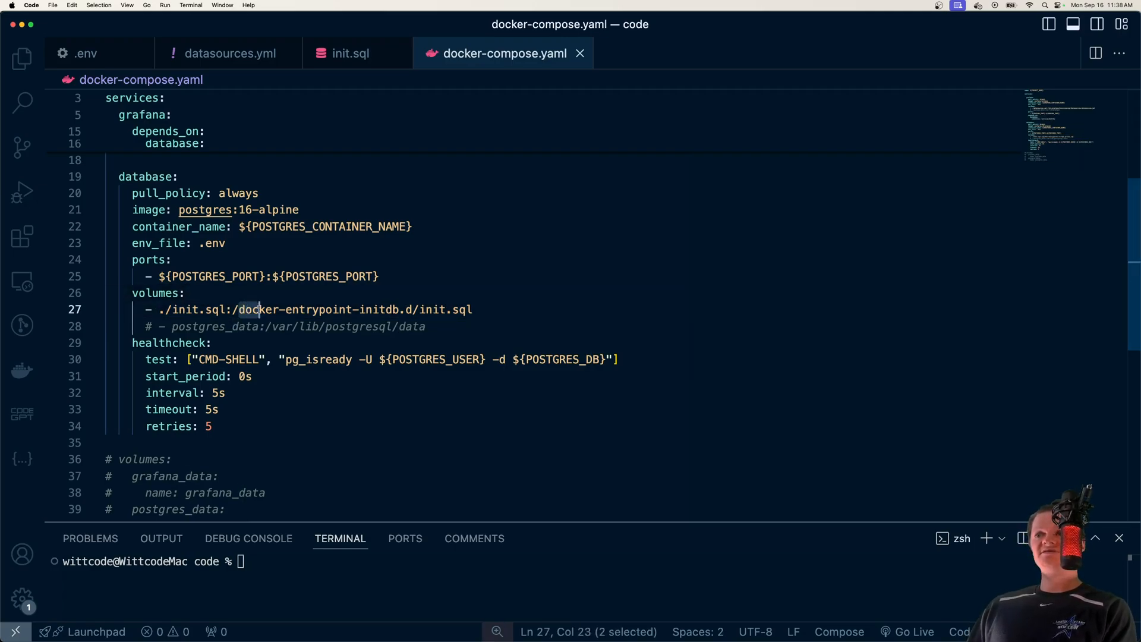
pyautogui.moveTo(240, 309); pyautogui.dragTo(411, 309)
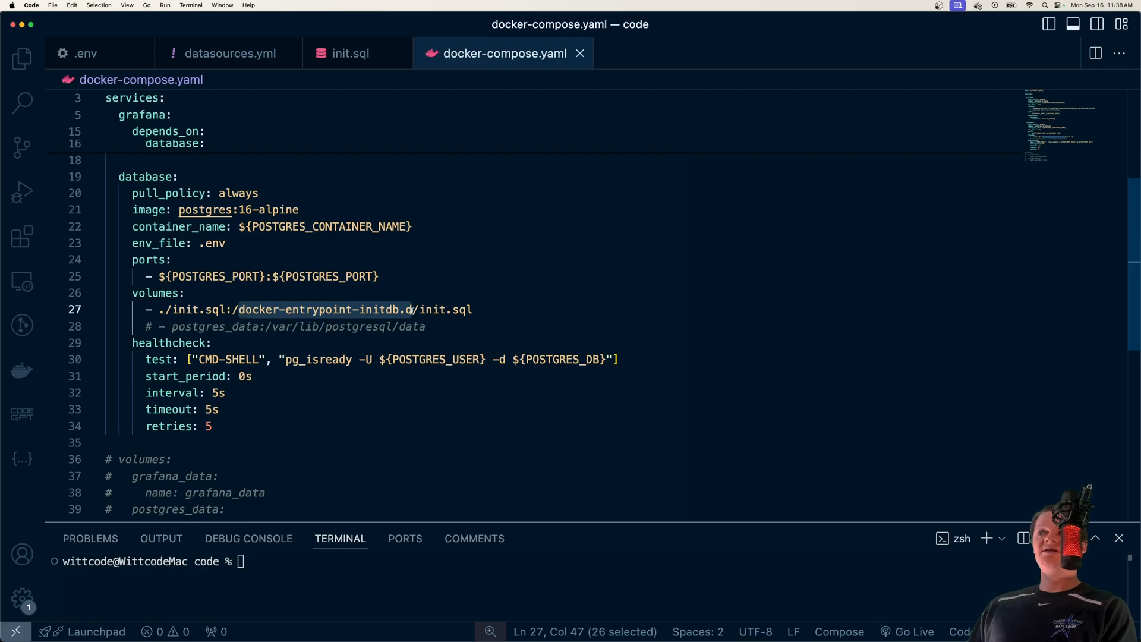
pyautogui.moveTo(353, 302)
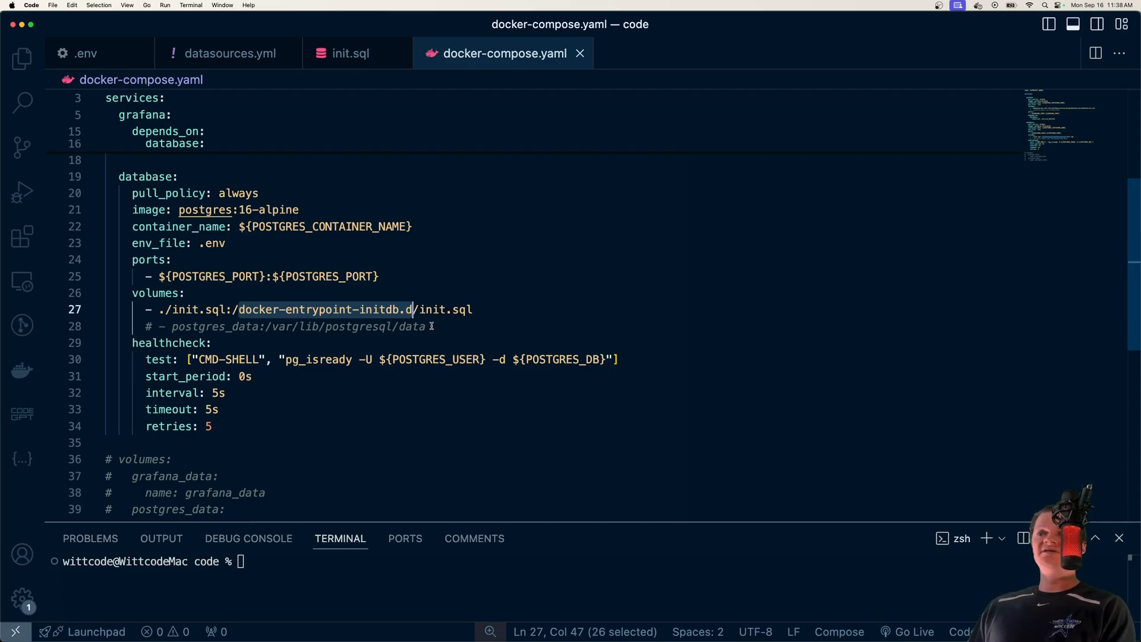
pyautogui.doubleClick(410, 326)
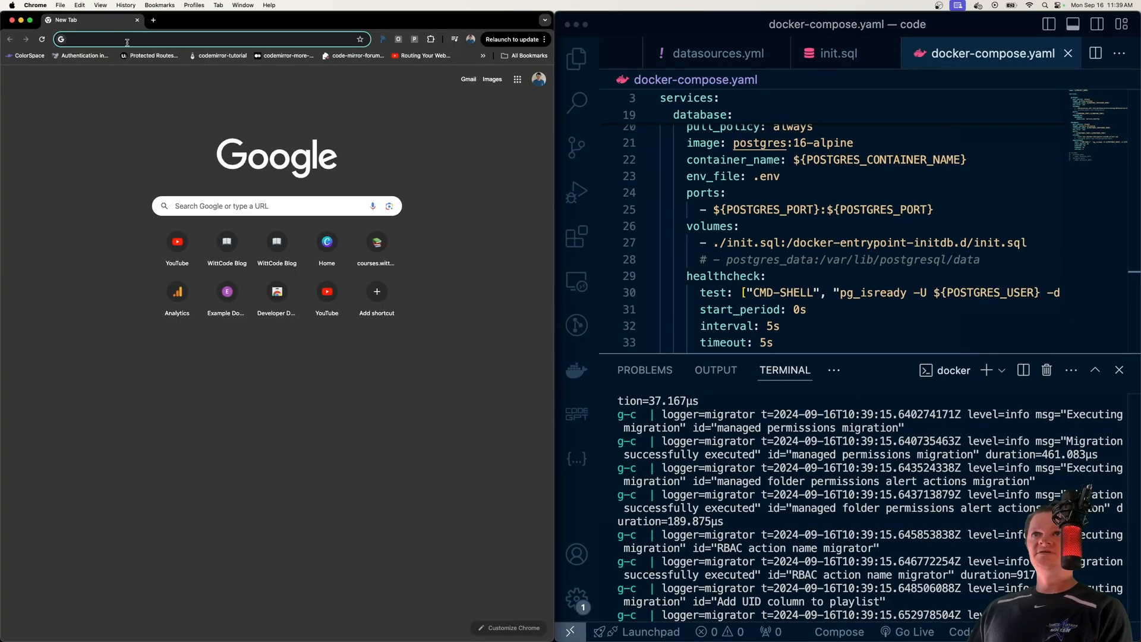
# Log in at localhost:3000/login as wittcode and open the Data sources page.
pyautogui.write('localhost:3000/login')
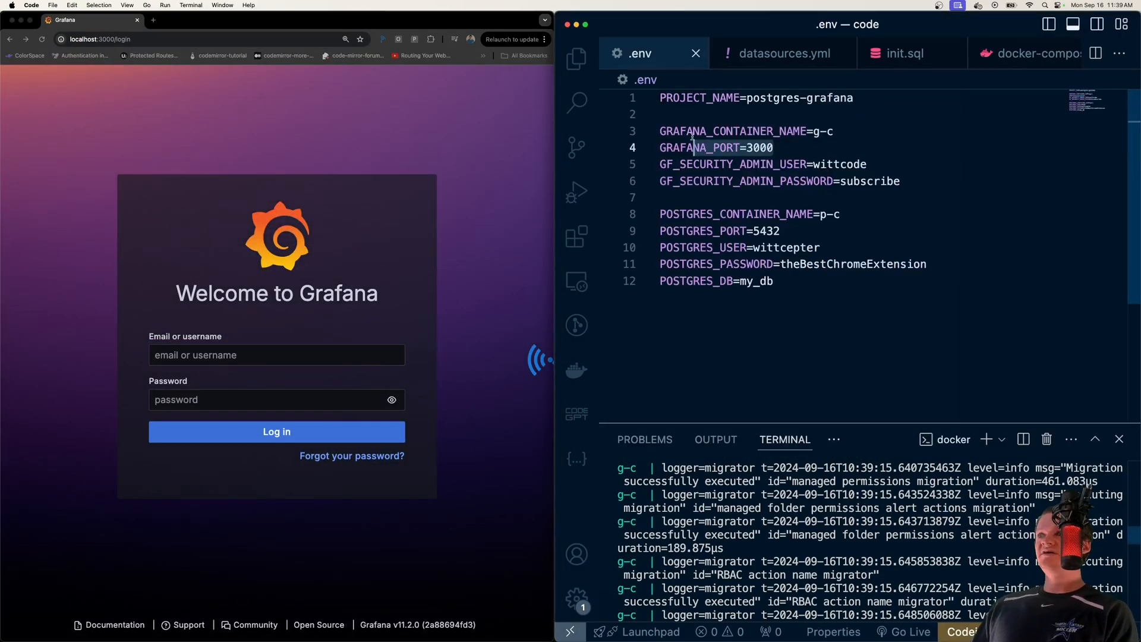
pyautogui.click(276, 355)
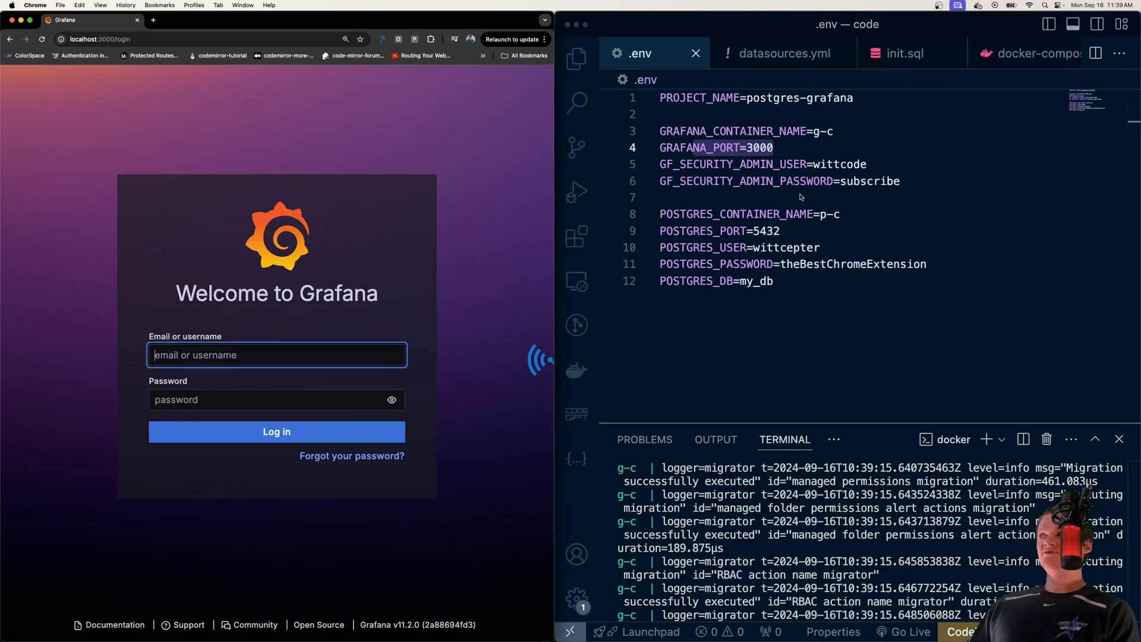
pyautogui.write('wittcode')
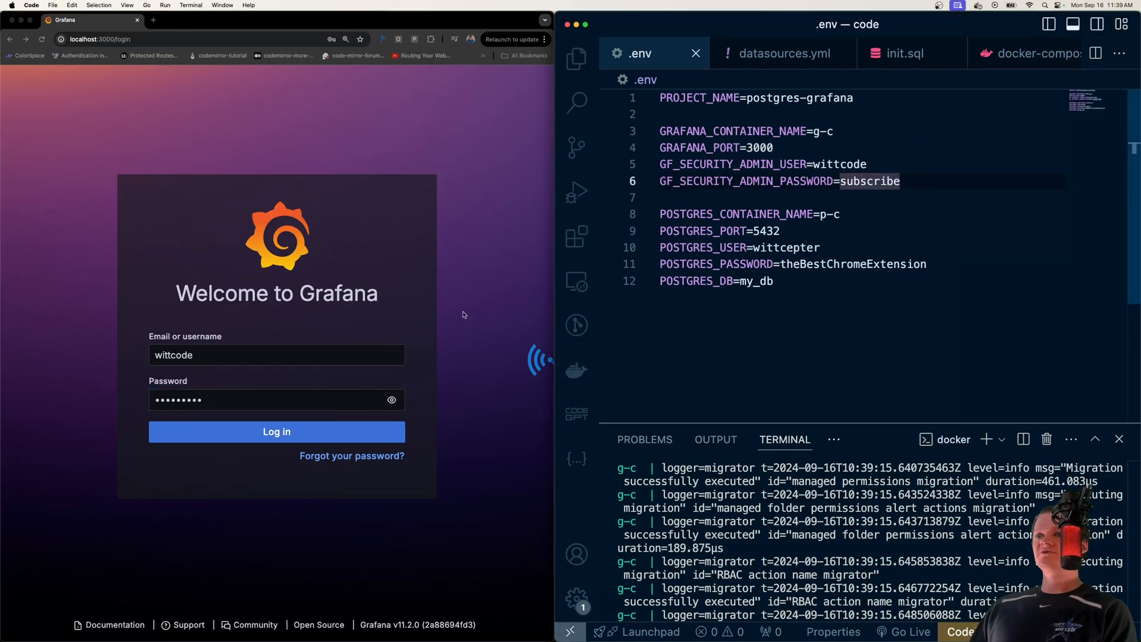
pyautogui.click(276, 431)
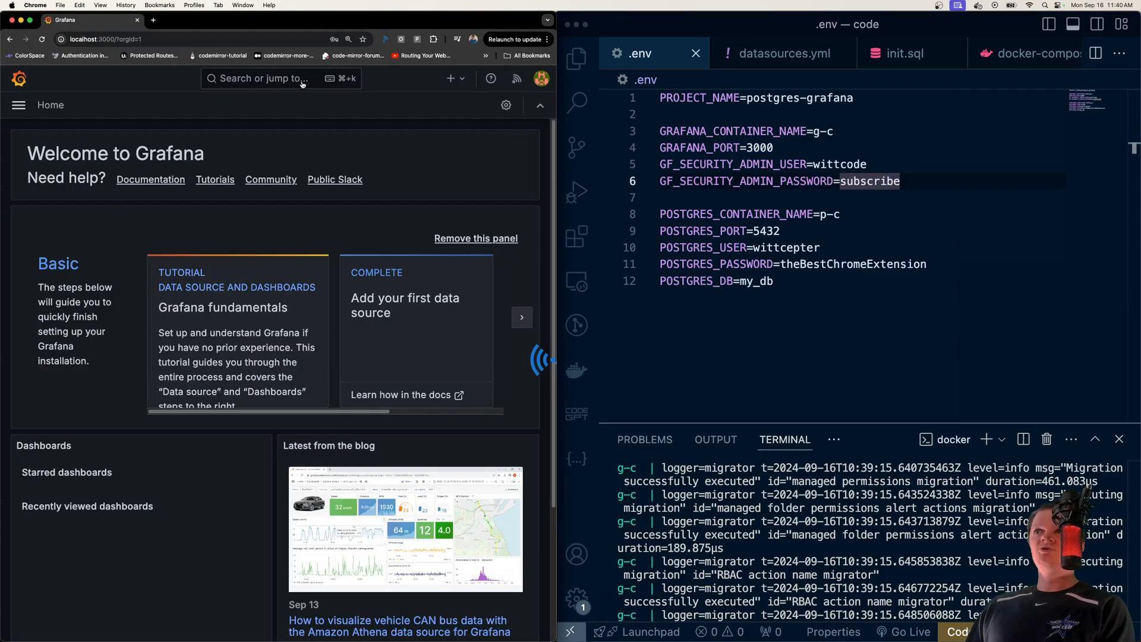
pyautogui.write('data')
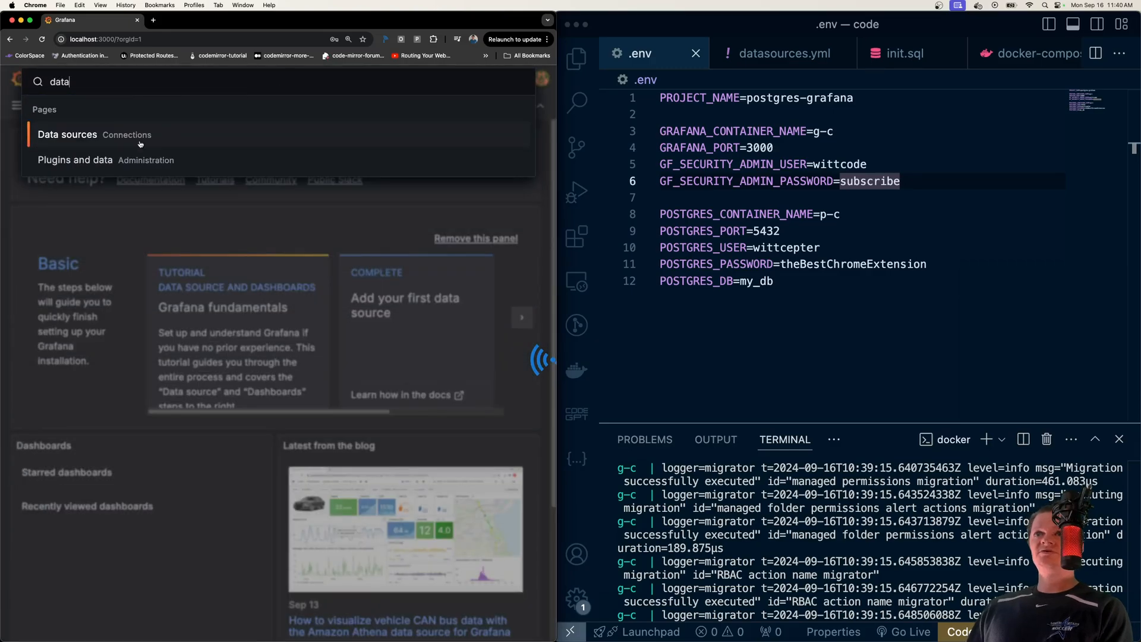
pyautogui.click(66, 134)
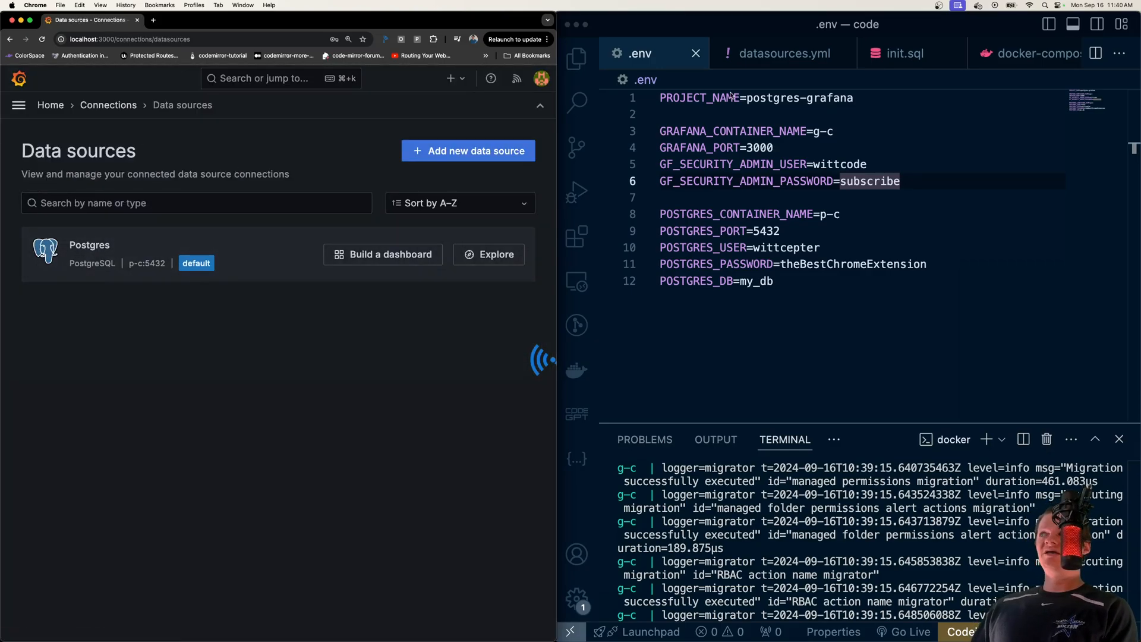
# Open the provisioned Postgres source, review its connection settings, and run Test.
pyautogui.click(783, 53)
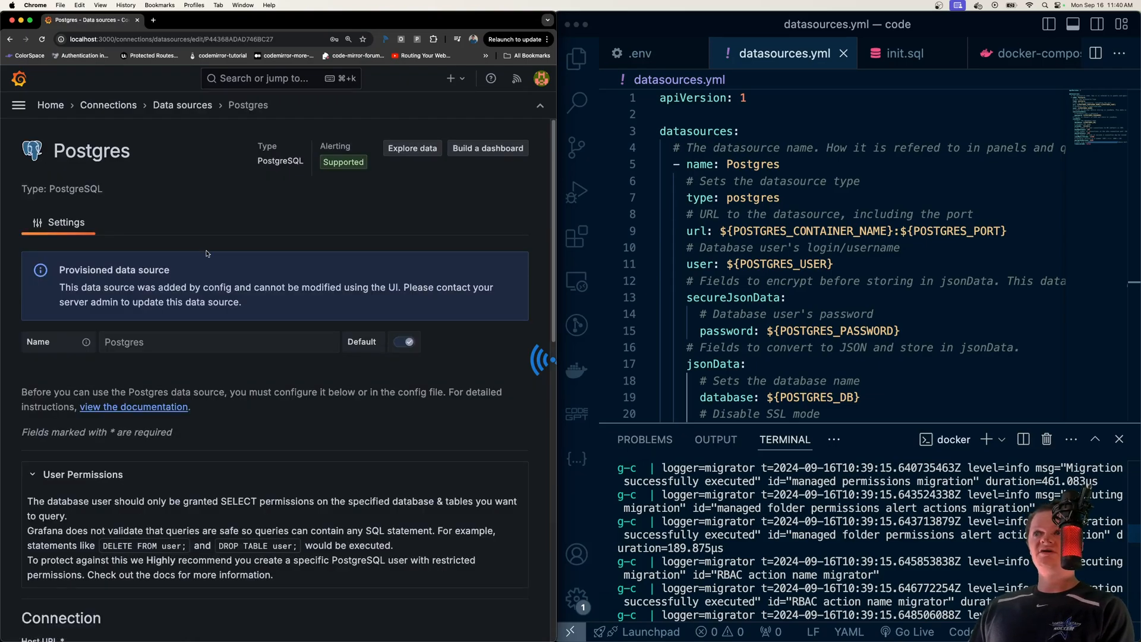
pyautogui.scroll(-3)
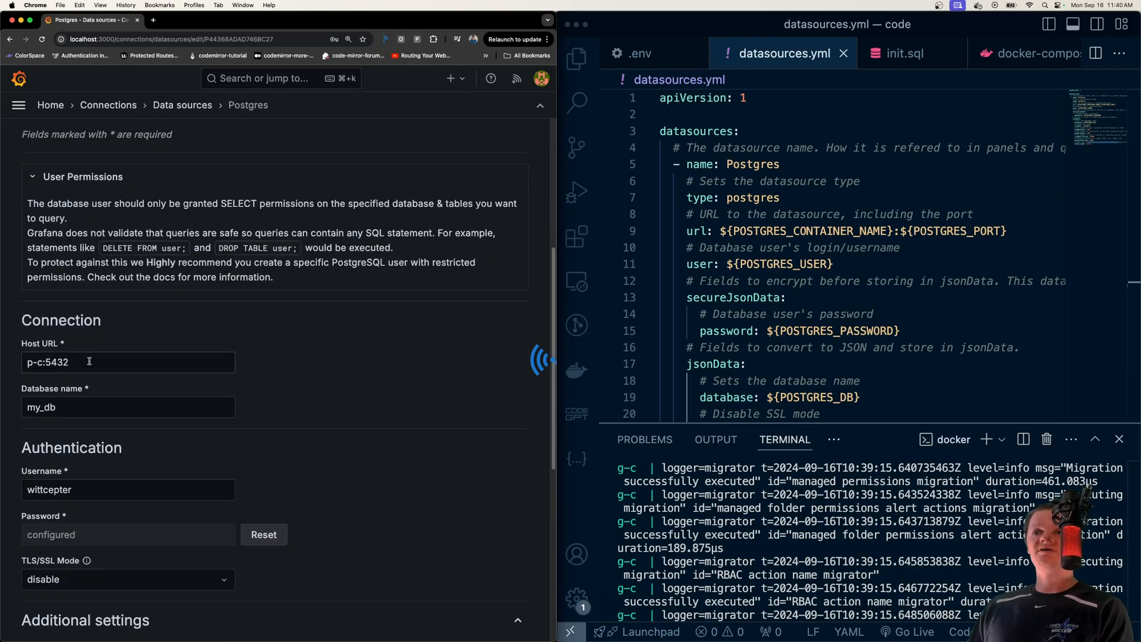
pyautogui.scroll(-3)
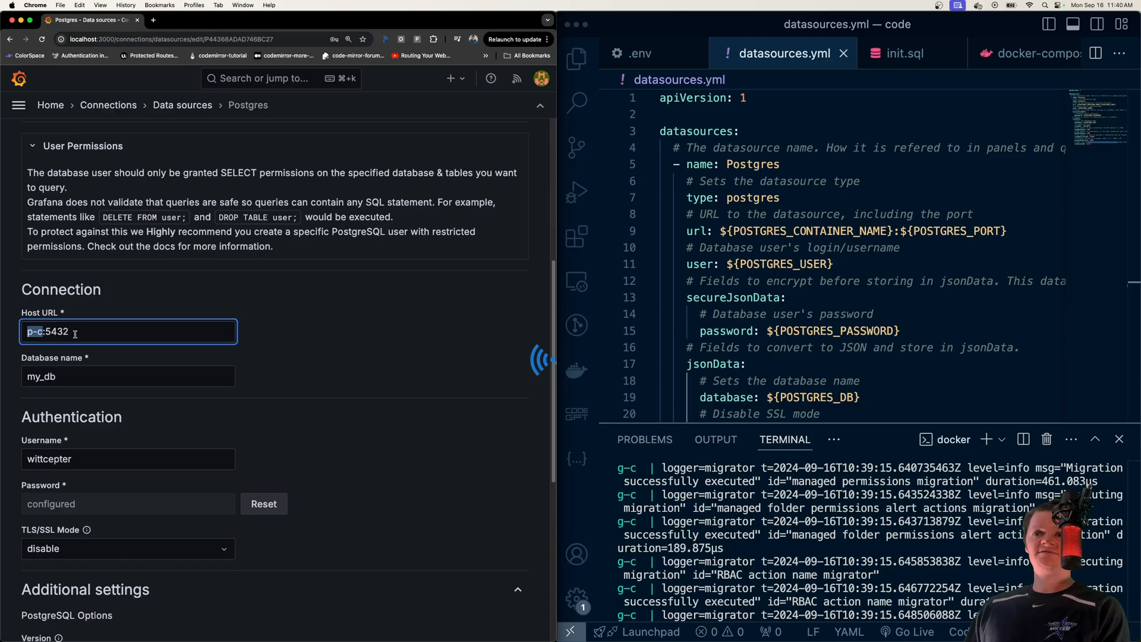
pyautogui.scroll(-3)
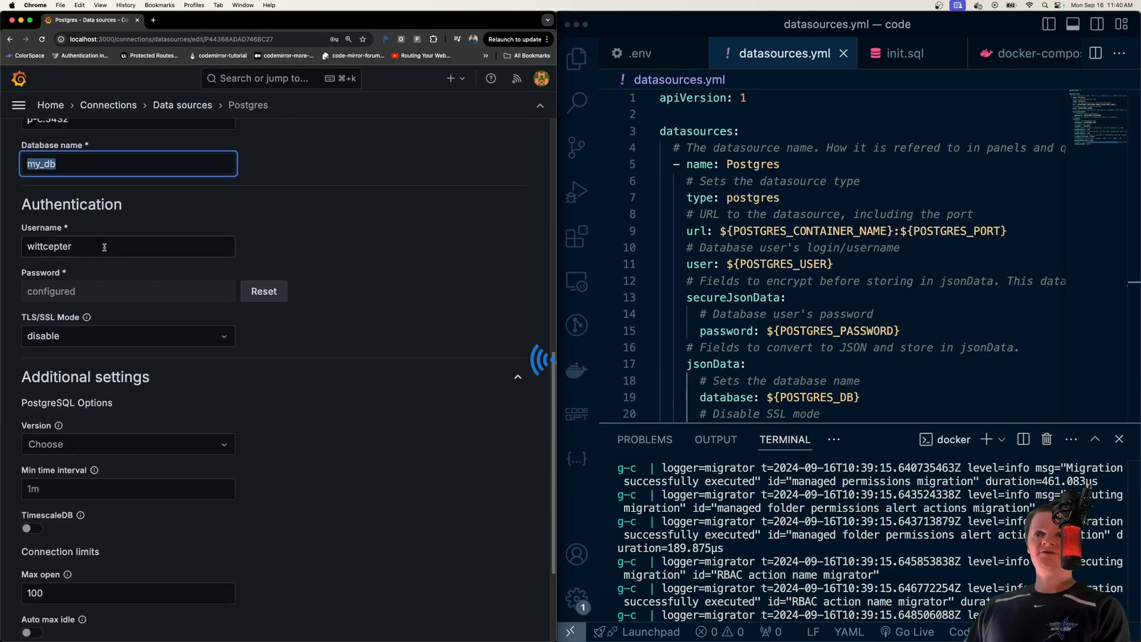
pyautogui.scroll(-3)
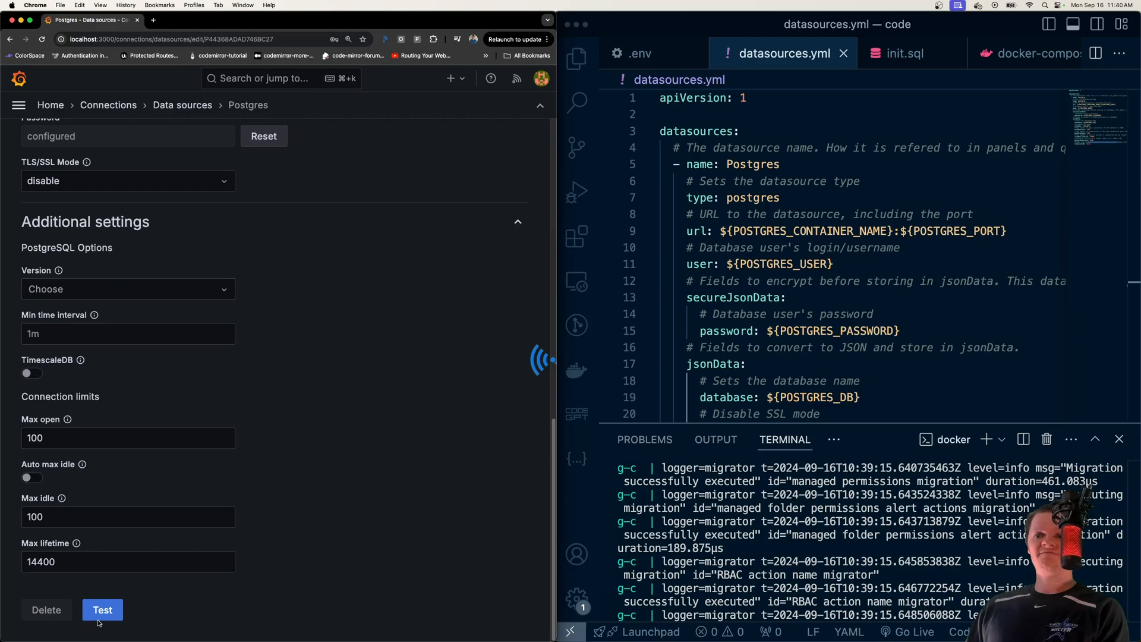
pyautogui.click(101, 609)
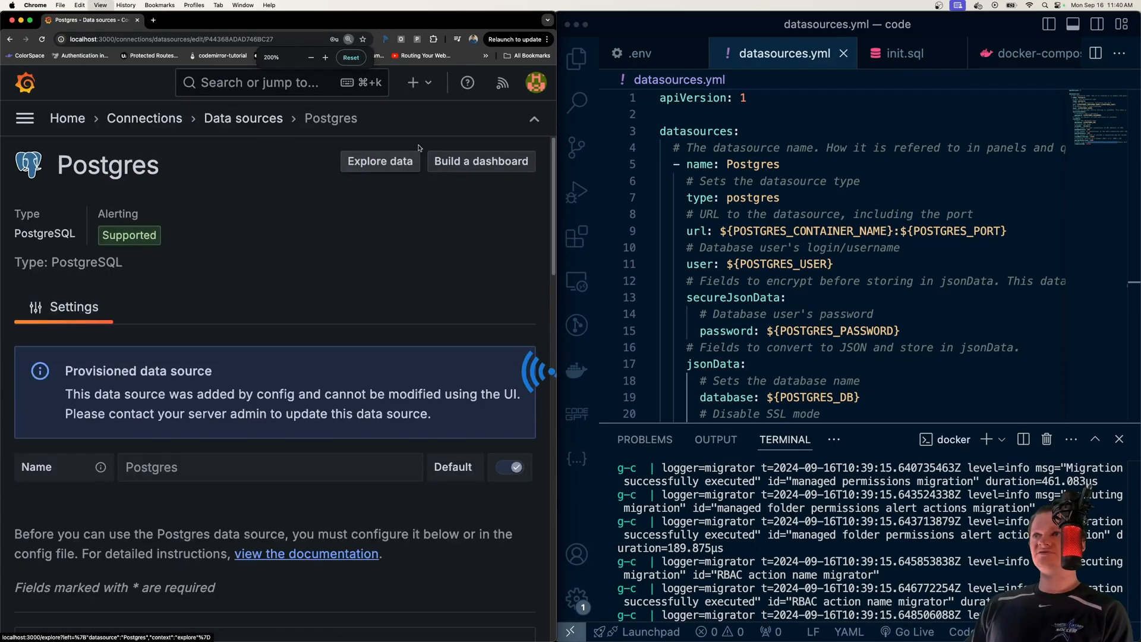
# Run SELECT * FROM extension in Explore Code mode and compare with init.sql.
pyautogui.click(380, 161)
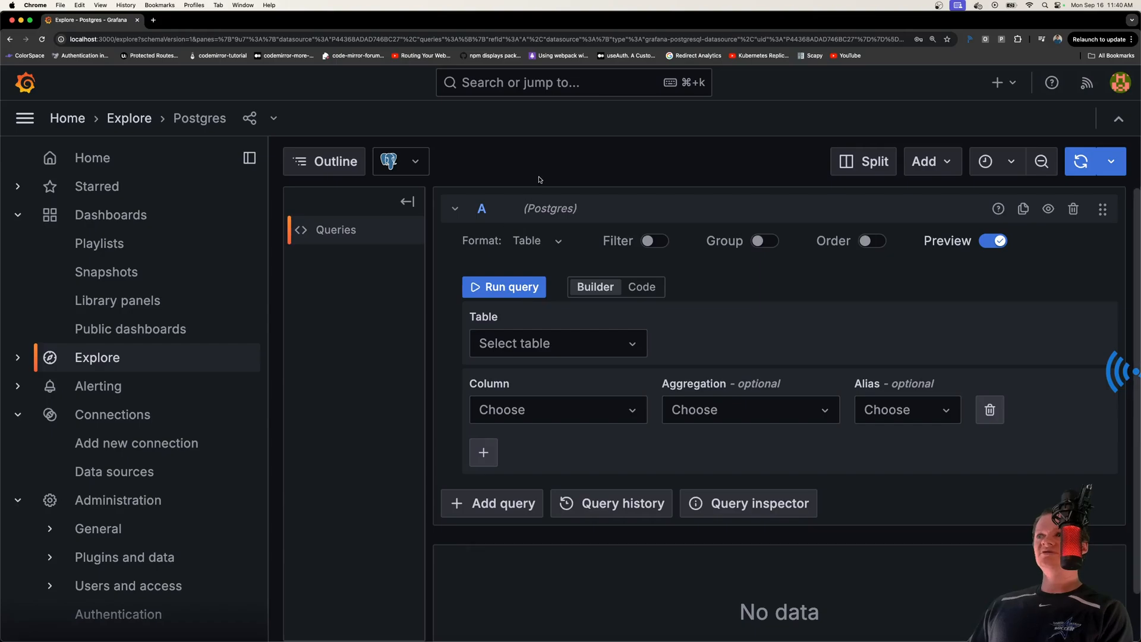
pyautogui.click(641, 287)
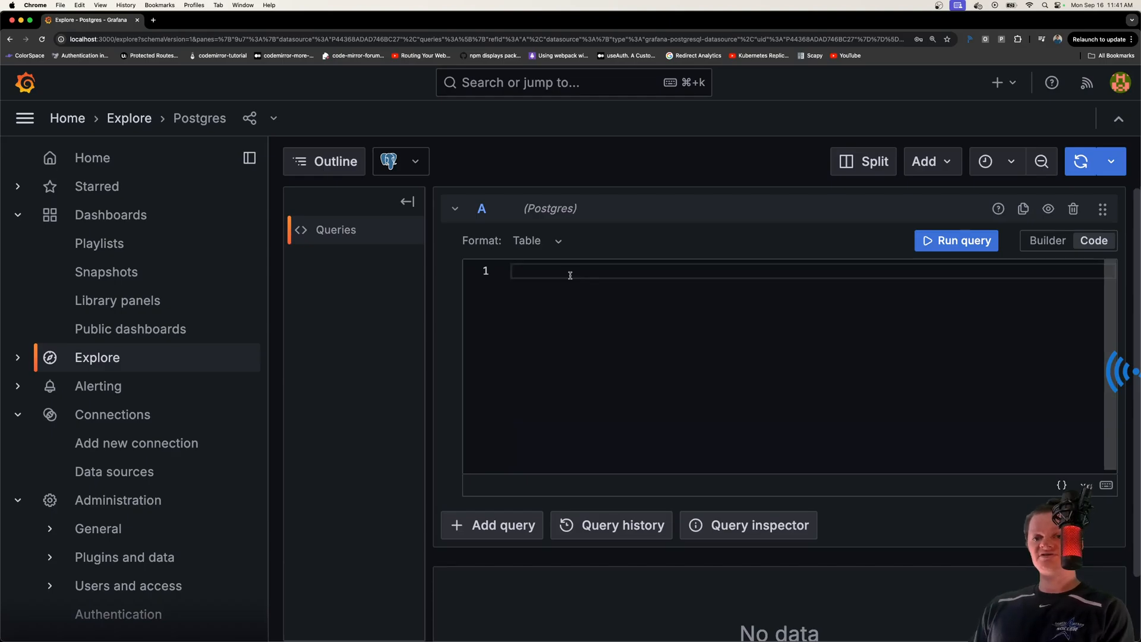
pyautogui.write('SELECT * FROM')
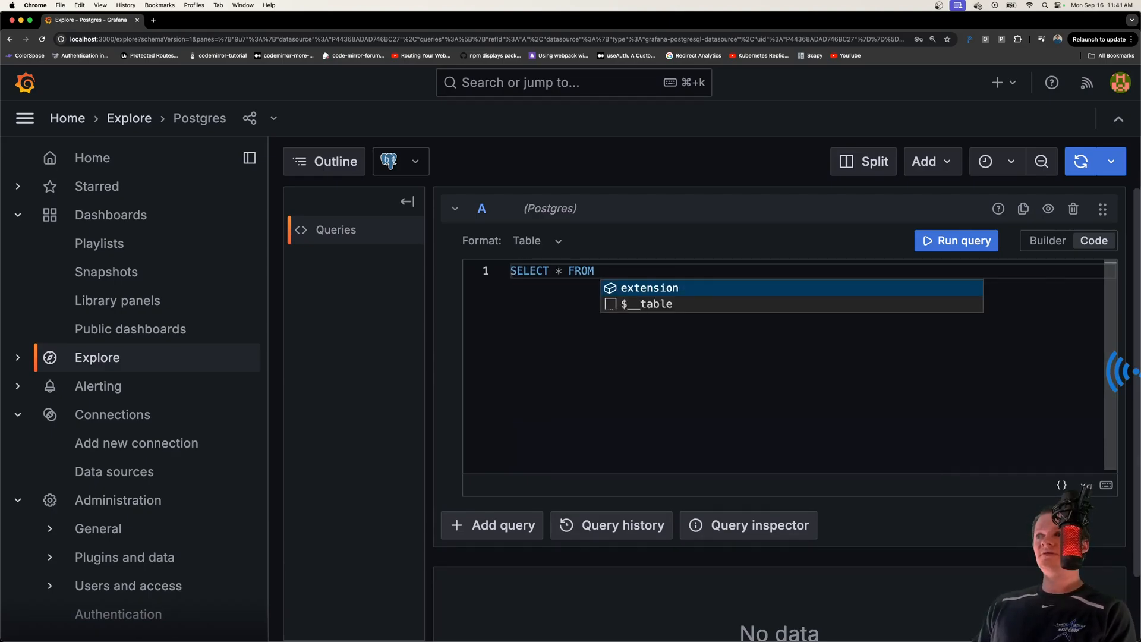
pyautogui.click(650, 287)
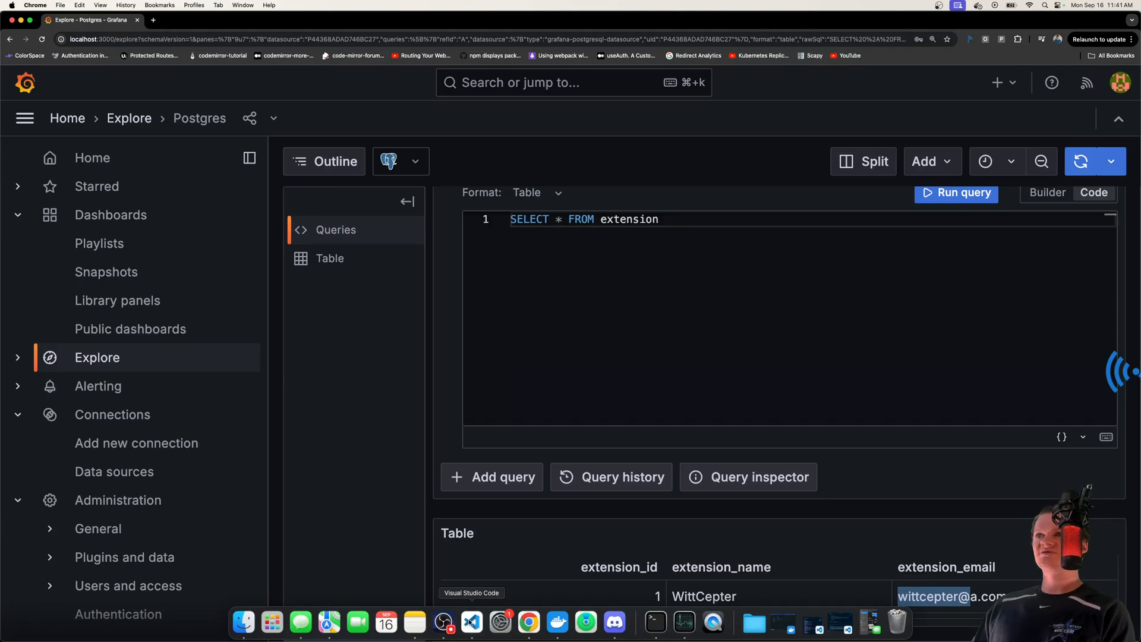
pyautogui.click(471, 621)
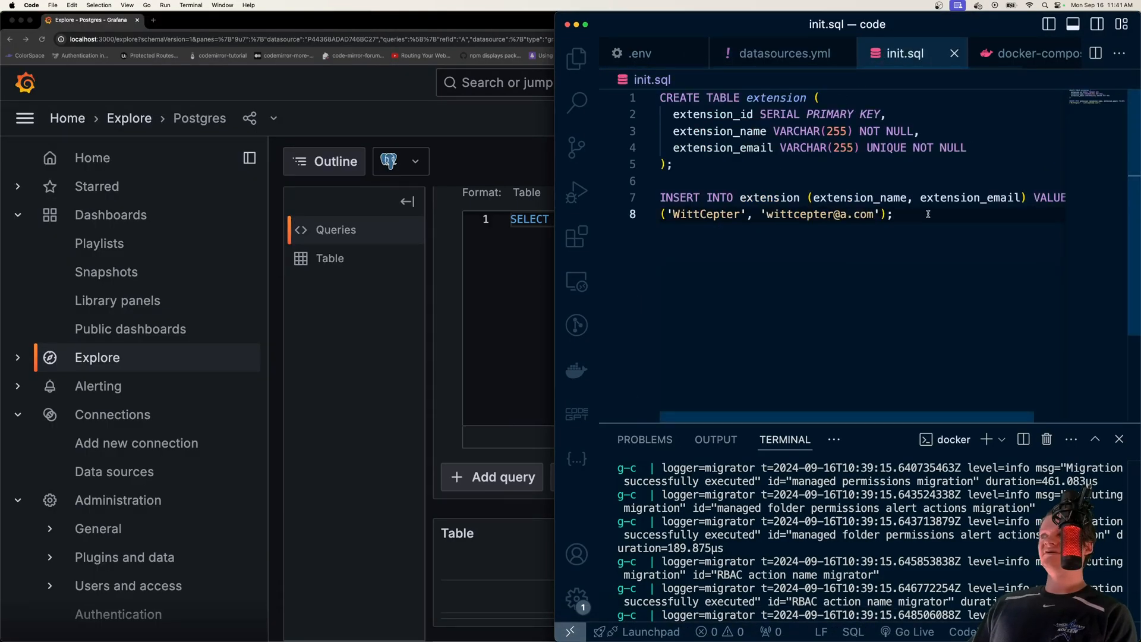